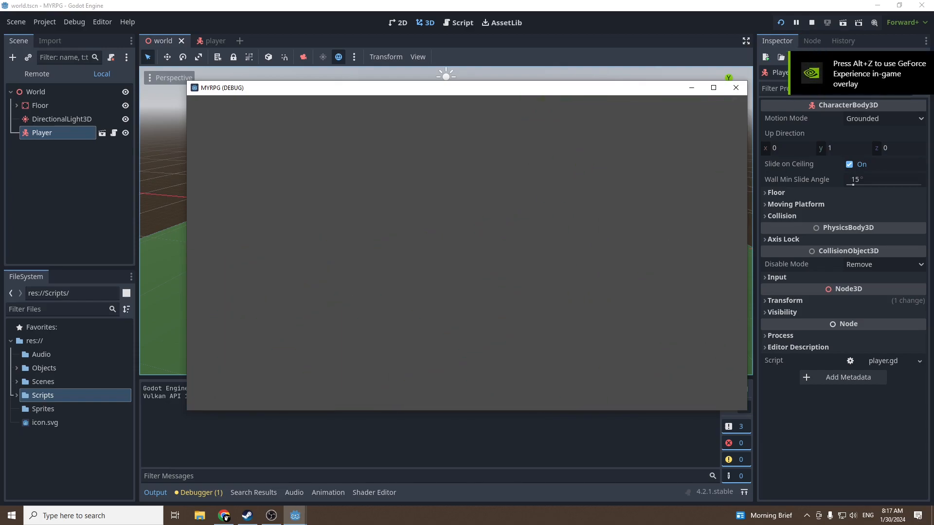
Step: Stop the game, add a CharacterBody3D Player under World with a MeshInstance3D child
{"action": "left_click", "coordinate": [810, 22]}
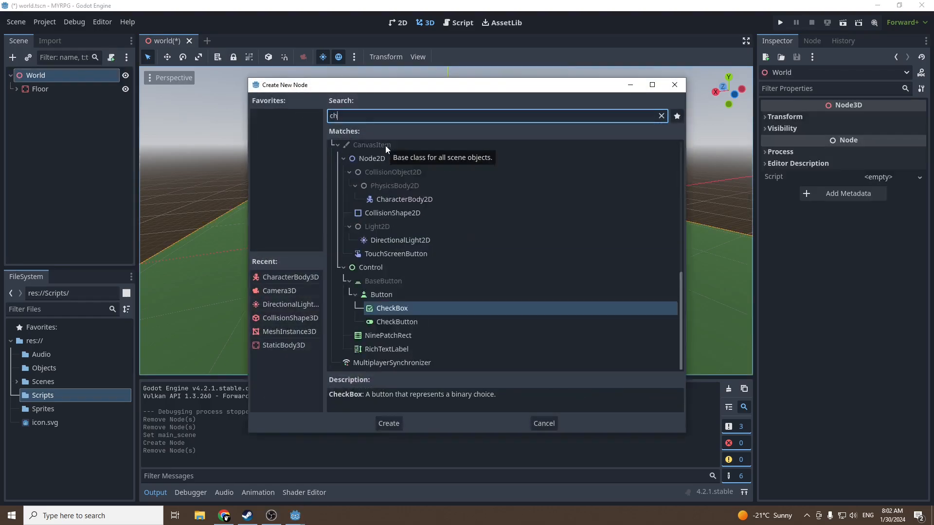
{"action": "left_click", "coordinate": [388, 423]}
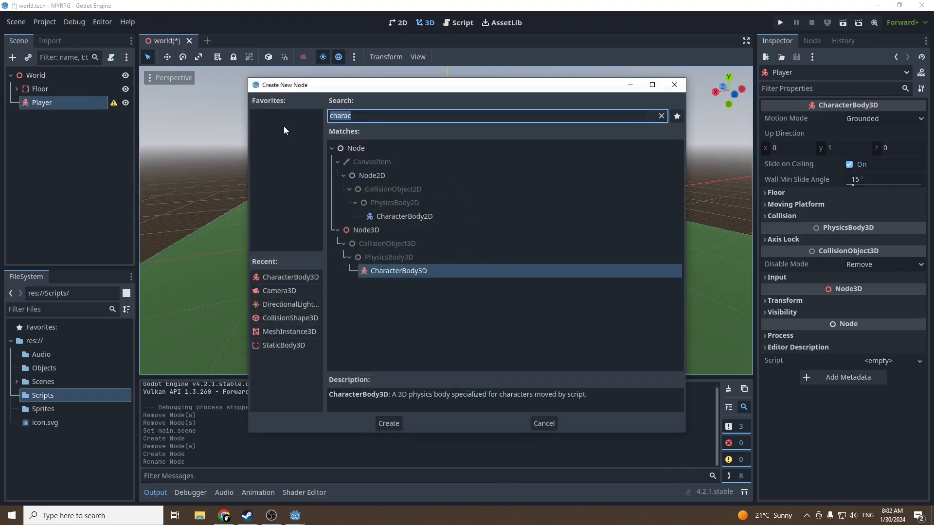
{"action": "type", "text": "mesh"}
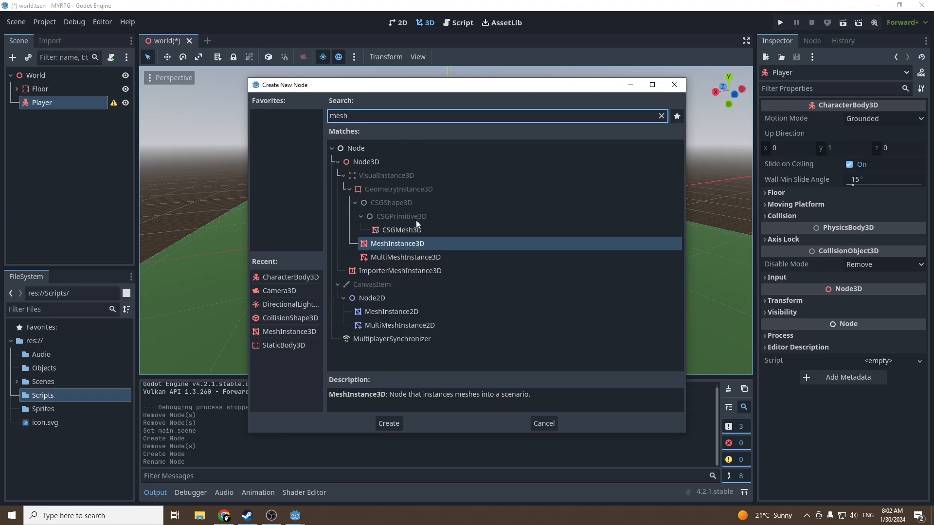
{"action": "left_click", "coordinate": [388, 423]}
{"action": "type", "text": "collisi"}
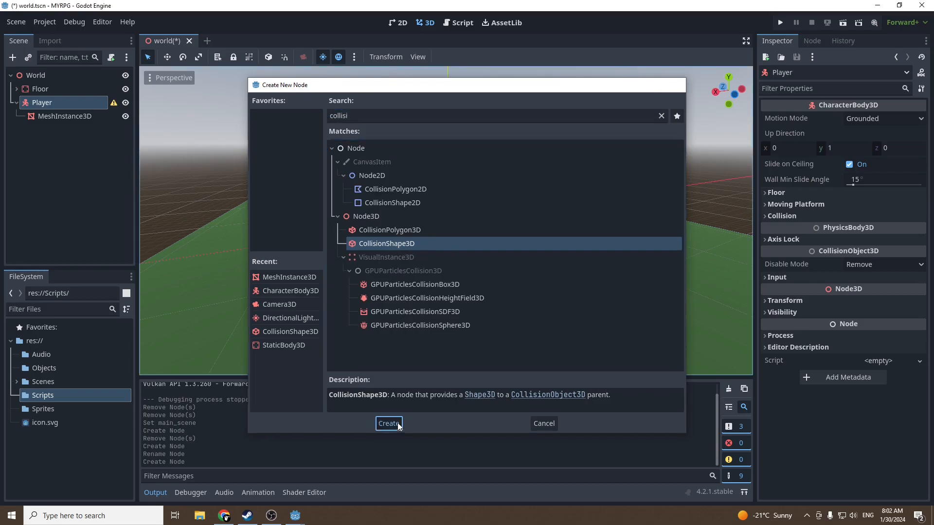
Step: Add the CollisionShape3D child and give the mesh a CapsuleMesh of radius 0.4 and height 1.8
{"action": "left_click", "coordinate": [388, 423]}
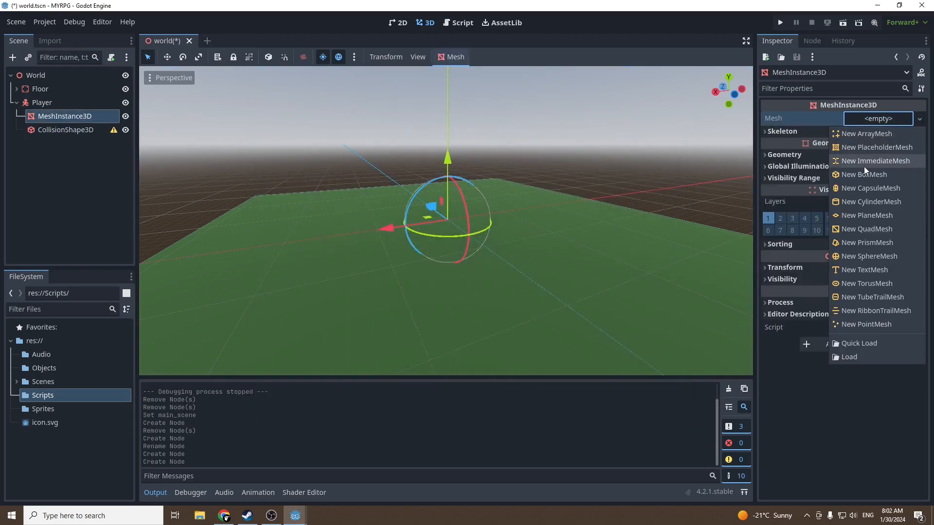
{"action": "mouse_move", "coordinate": [872, 187]}
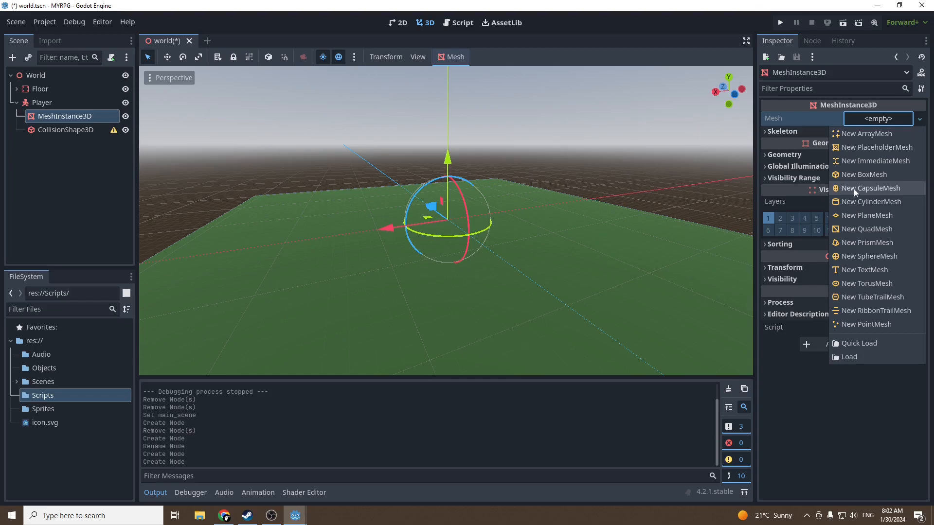
{"action": "left_click", "coordinate": [871, 188]}
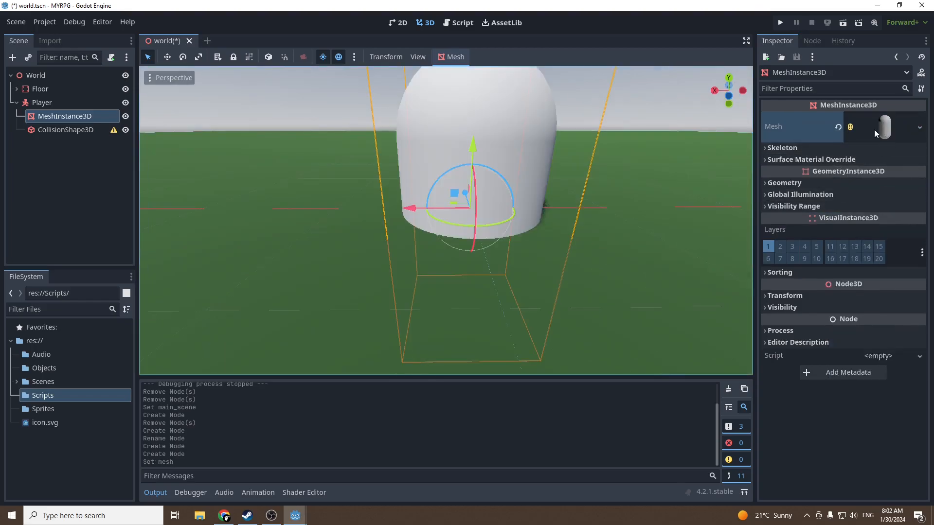
{"action": "left_click", "coordinate": [917, 127]}
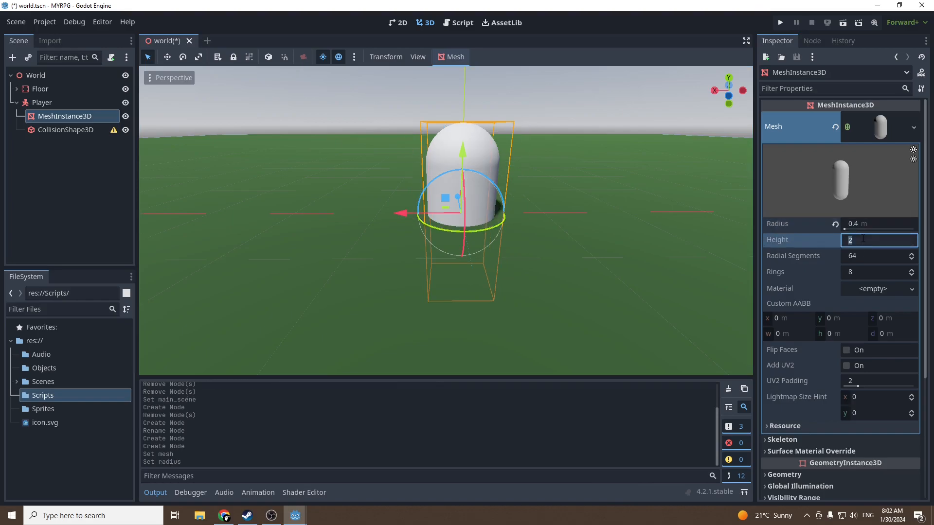
{"action": "type", "text": "1.8"}
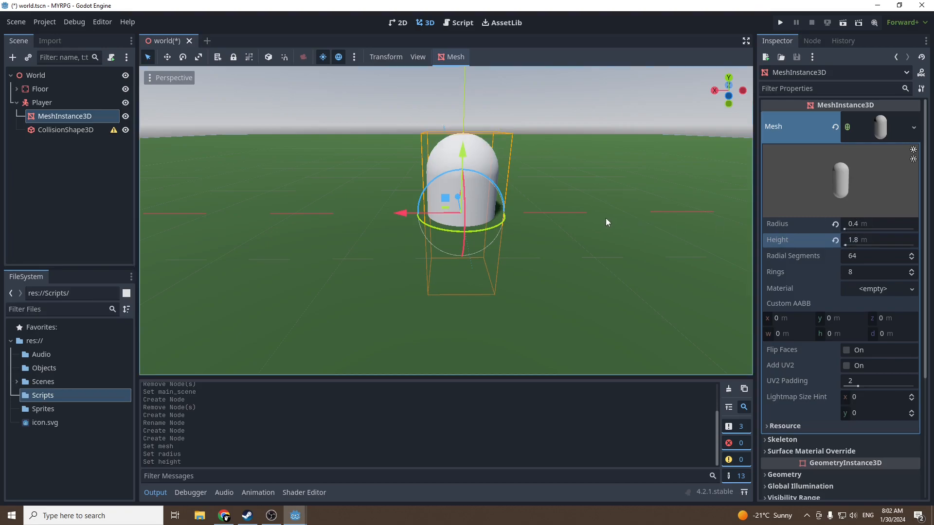
Step: Assign a CapsuleShape3D with radius 0.4 and height 1.8 to the collision node
{"action": "left_click", "coordinate": [877, 118]}
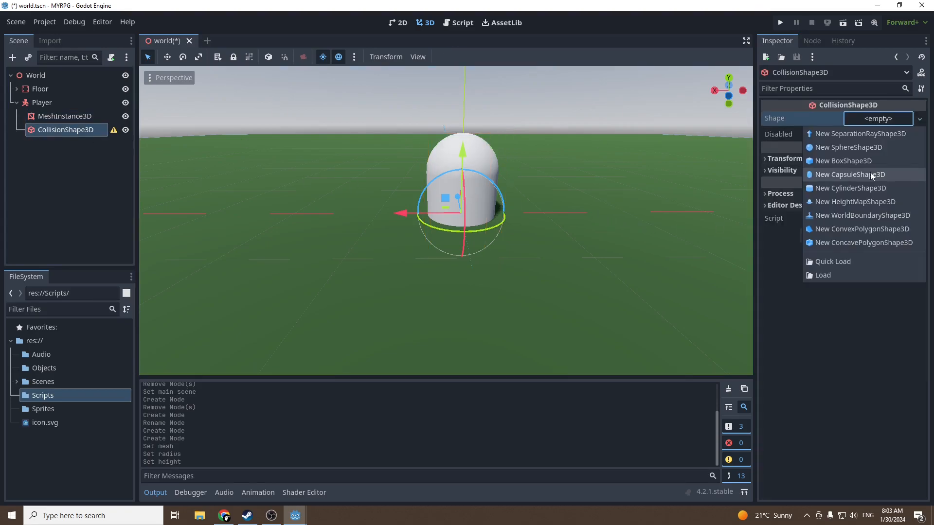
{"action": "left_click", "coordinate": [848, 174]}
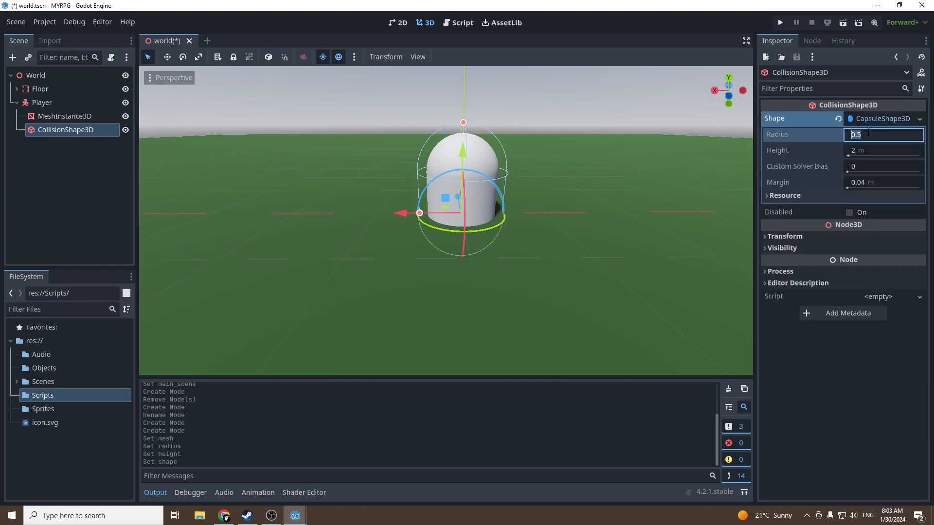
{"action": "type", "text": "0.4"}
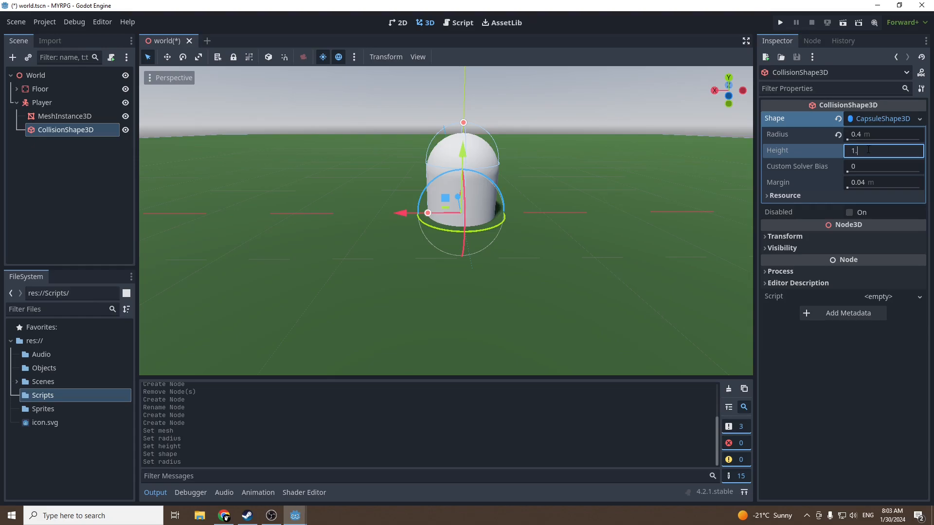
{"action": "type", "text": "1.8"}
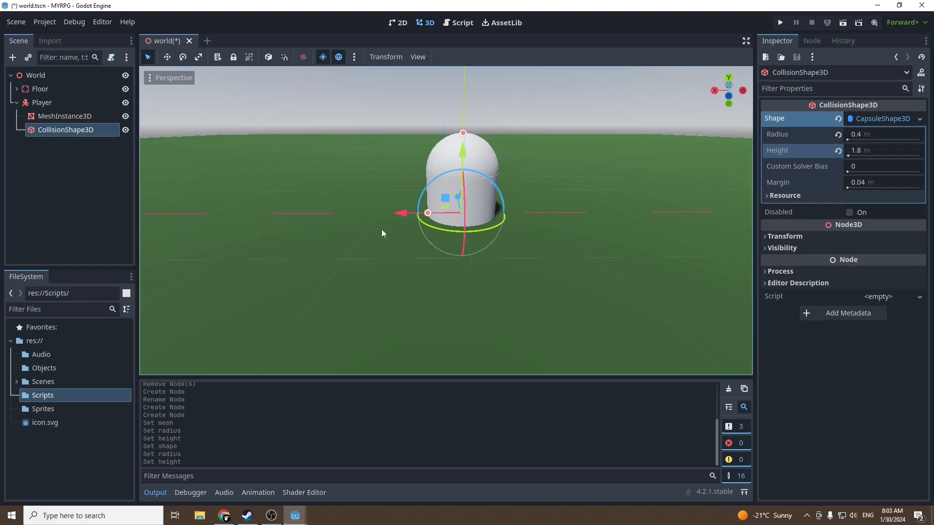
Step: Inspect the Player node's children and transform while orbiting the capsule
{"action": "left_click", "coordinate": [16, 102]}
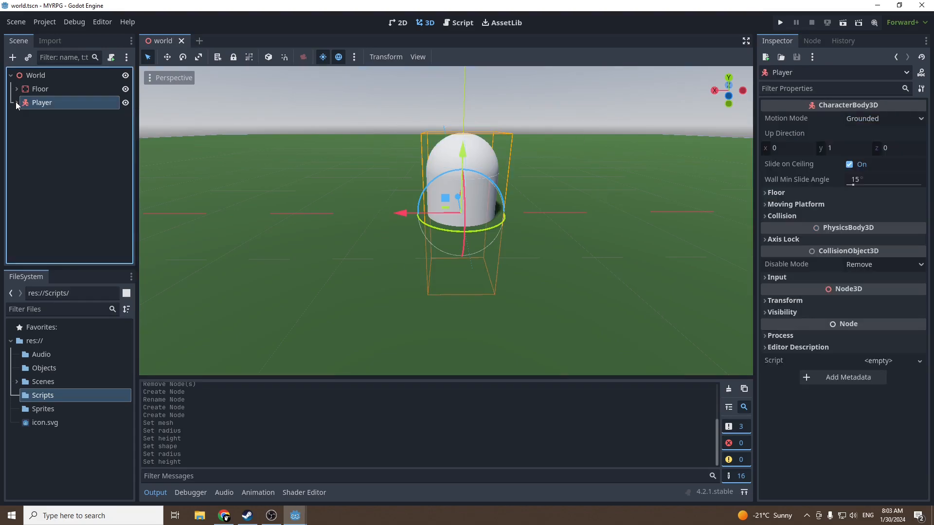
{"action": "left_click", "coordinate": [16, 102]}
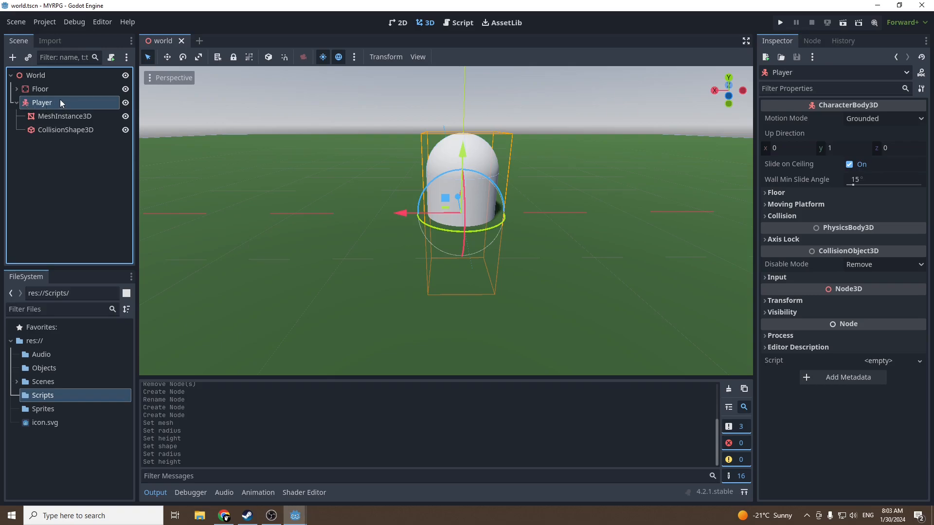
{"action": "left_click", "coordinate": [17, 102]}
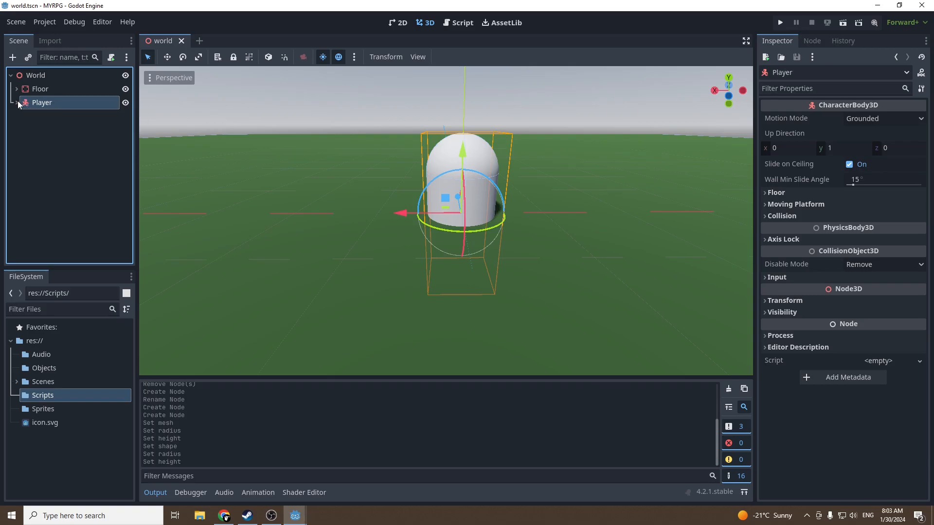
{"action": "left_click", "coordinate": [17, 103]}
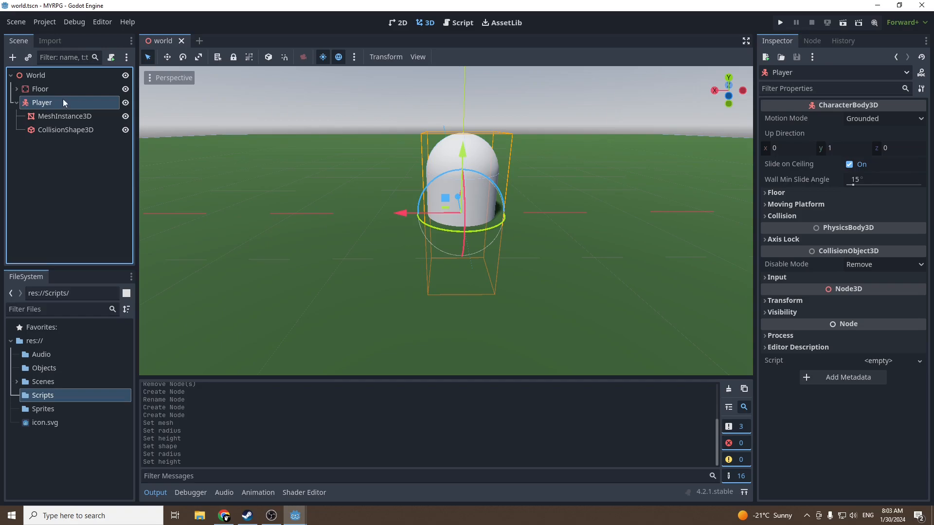
{"action": "left_click_drag", "start_coordinate": [458, 202], "coordinate": [513, 195]}
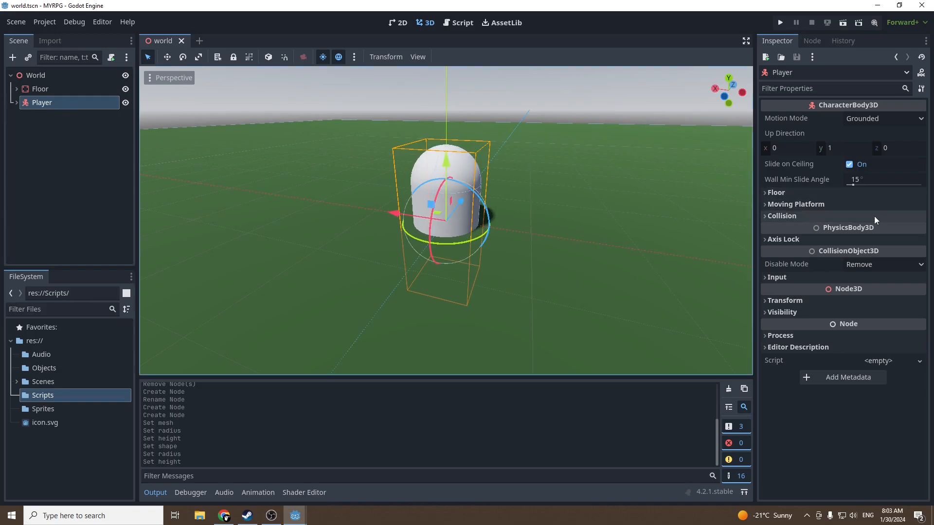
{"action": "left_click", "coordinate": [784, 300]}
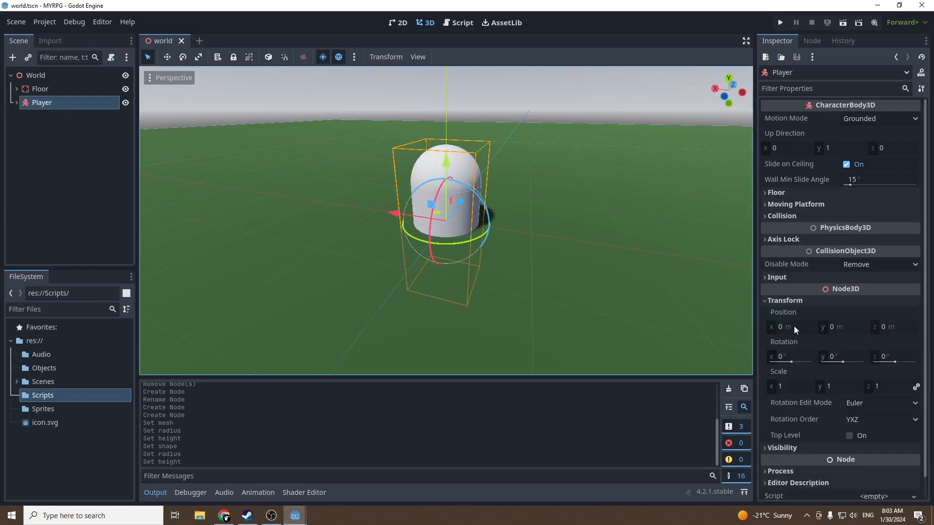
Step: Save the Player branch as player.tscn in the Objects folder
{"action": "right_click", "coordinate": [42, 102]}
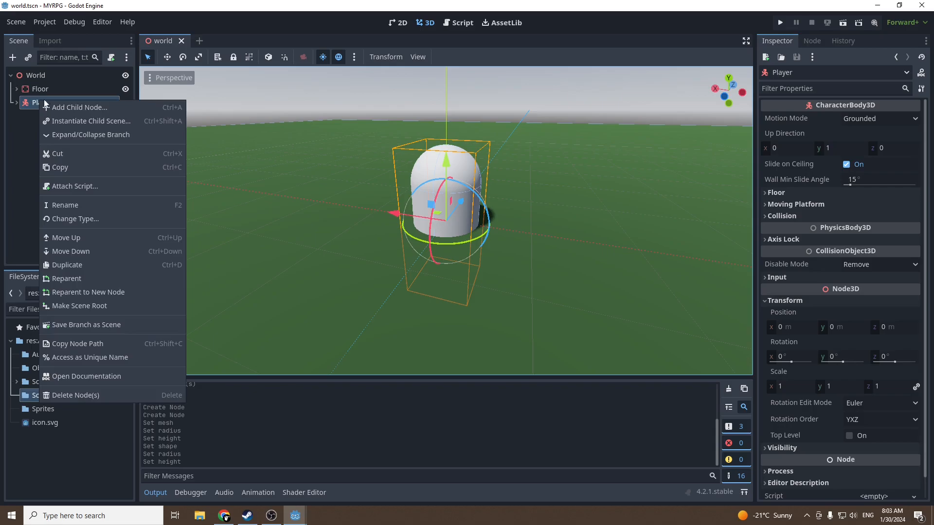
{"action": "mouse_move", "coordinate": [86, 325]}
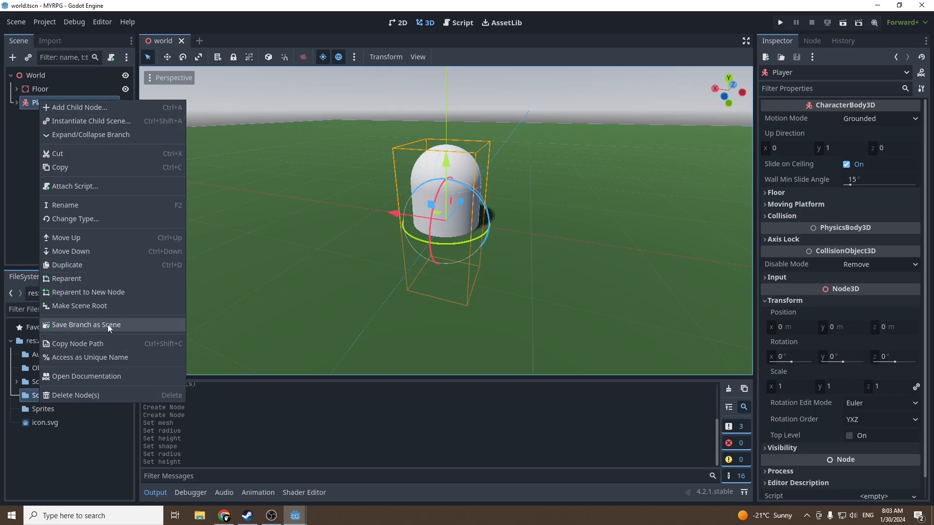
{"action": "left_click", "coordinate": [88, 325]}
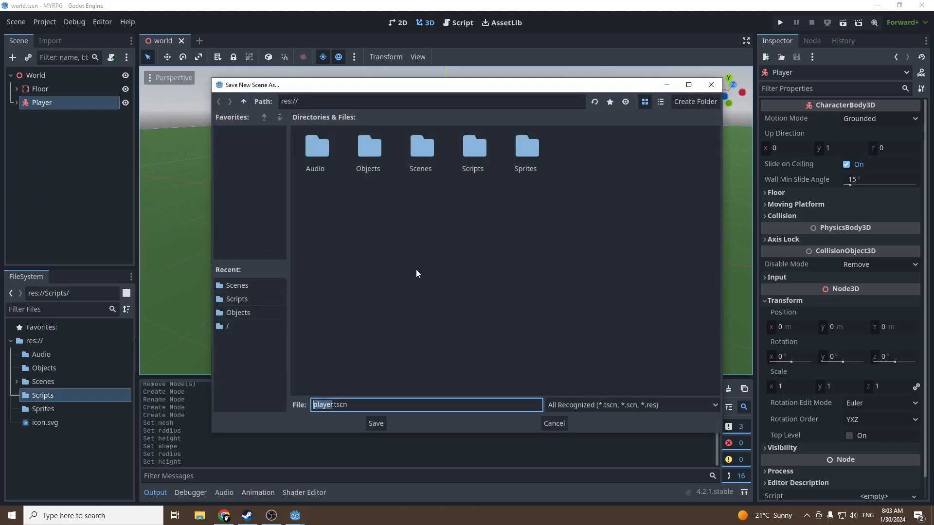
{"action": "double_click", "coordinate": [367, 149]}
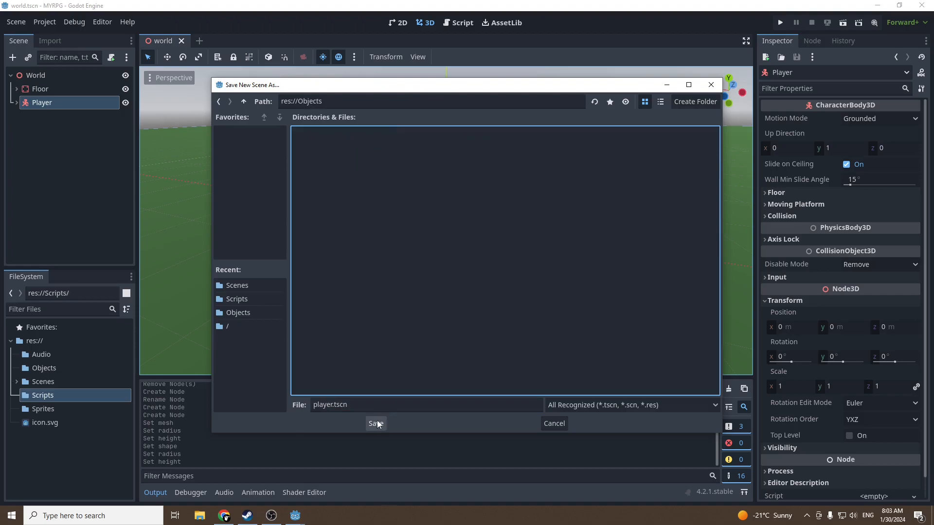
{"action": "left_click", "coordinate": [375, 423]}
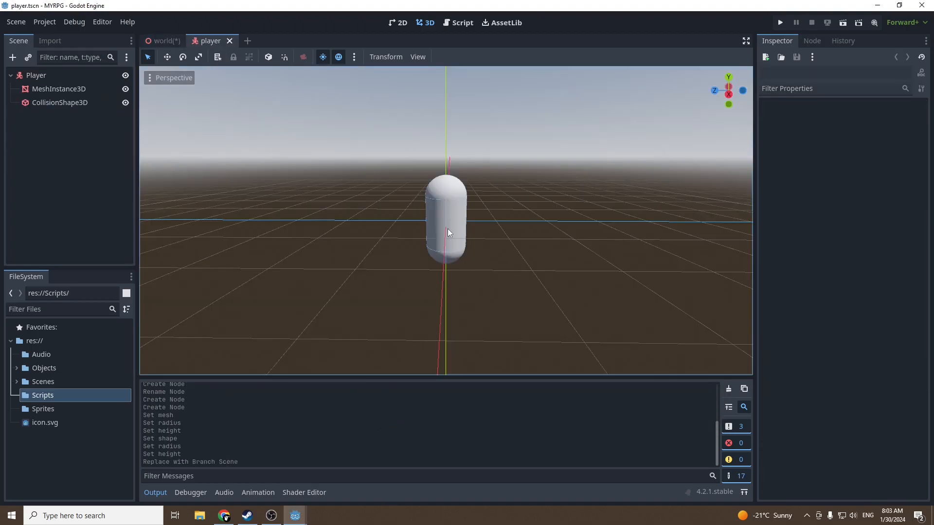
Step: Attach a new player.gd with the Basic Movement template, saved at res://Scripts/player.gd
{"action": "left_click", "coordinate": [35, 75]}
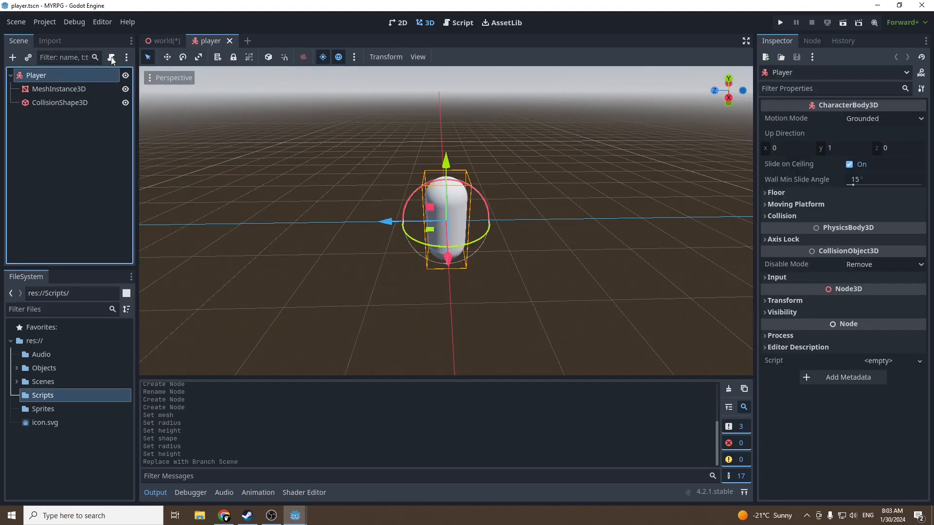
{"action": "mouse_move", "coordinate": [111, 57]}
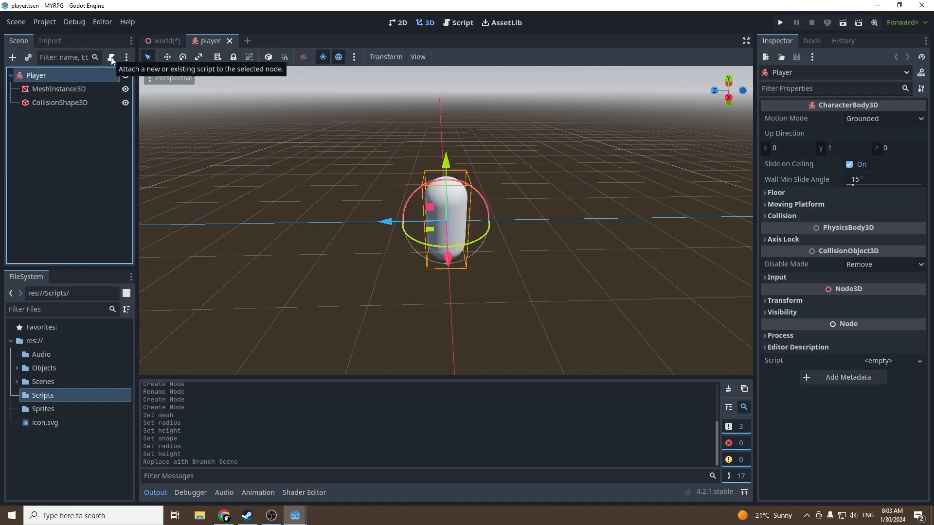
{"action": "left_click", "coordinate": [110, 57]}
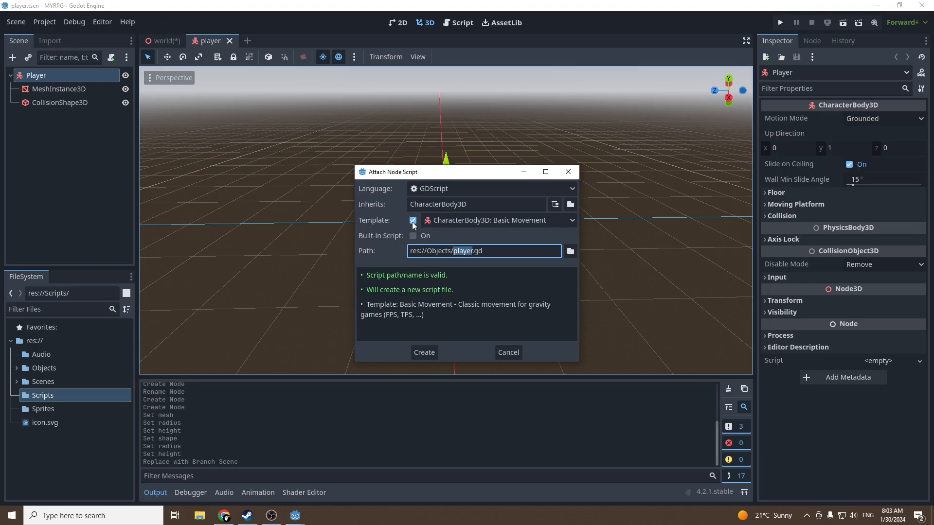
{"action": "left_click", "coordinate": [413, 221]}
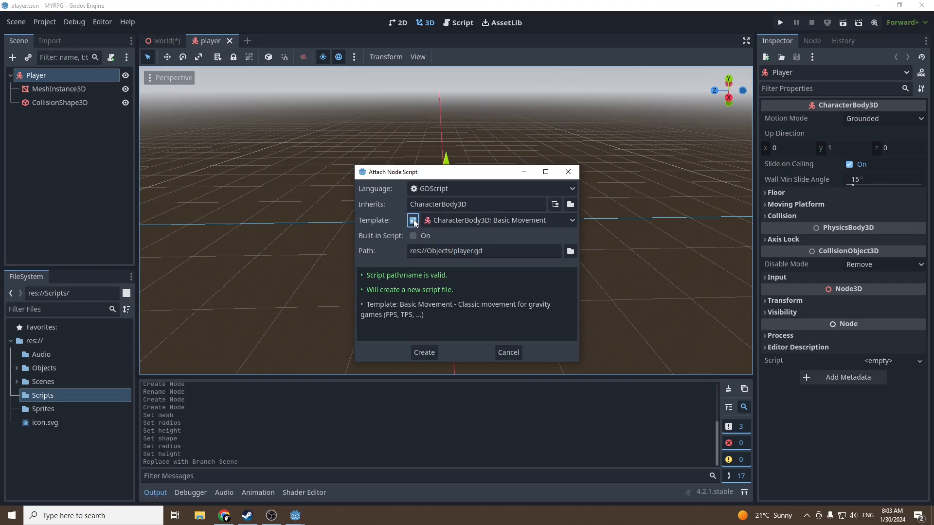
{"action": "left_click", "coordinate": [412, 220]}
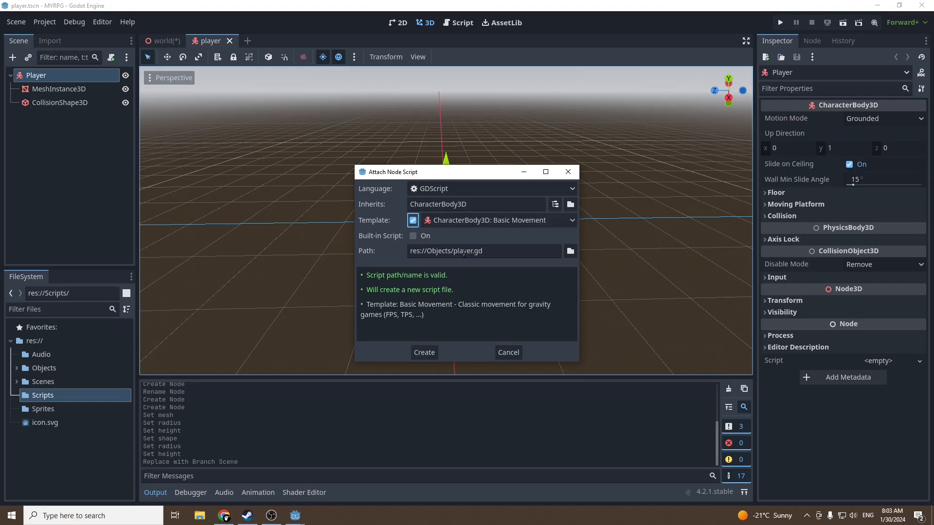
{"action": "mouse_move", "coordinate": [569, 251]}
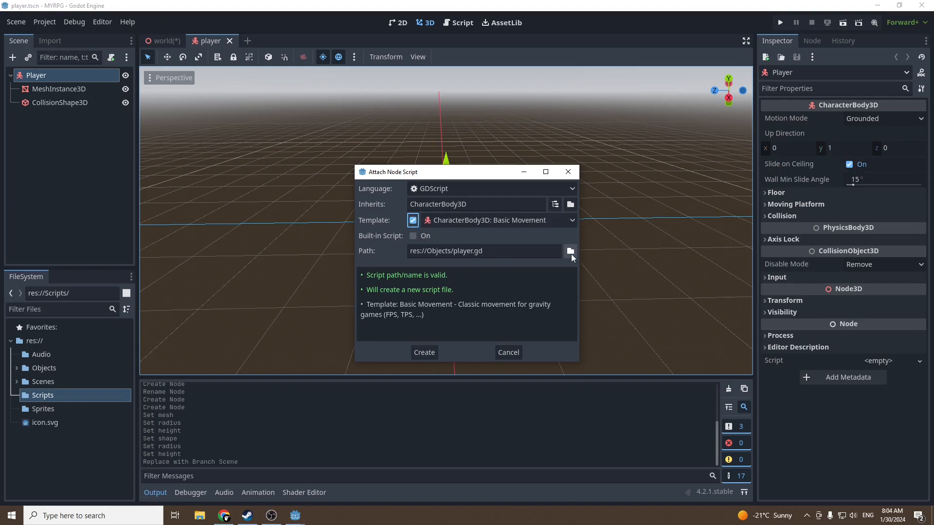
{"action": "left_click", "coordinate": [569, 251]}
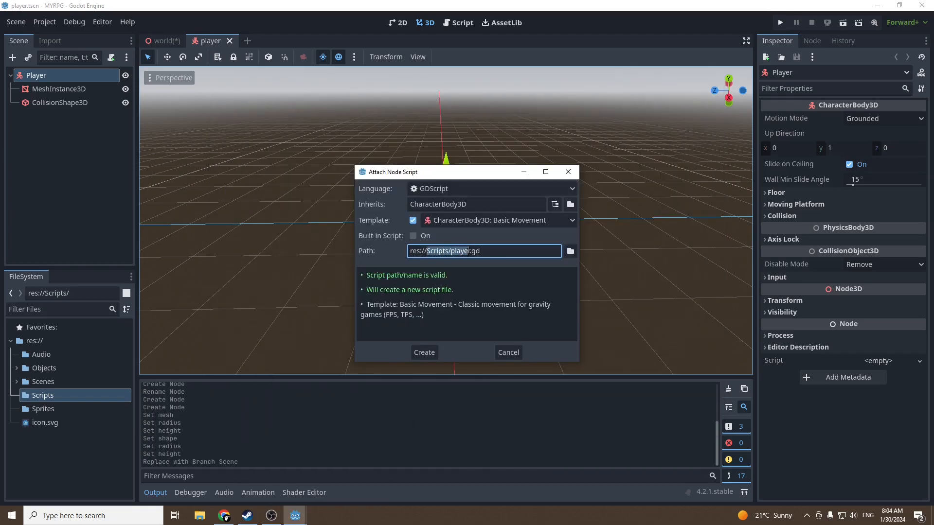
{"action": "left_click", "coordinate": [424, 352]}
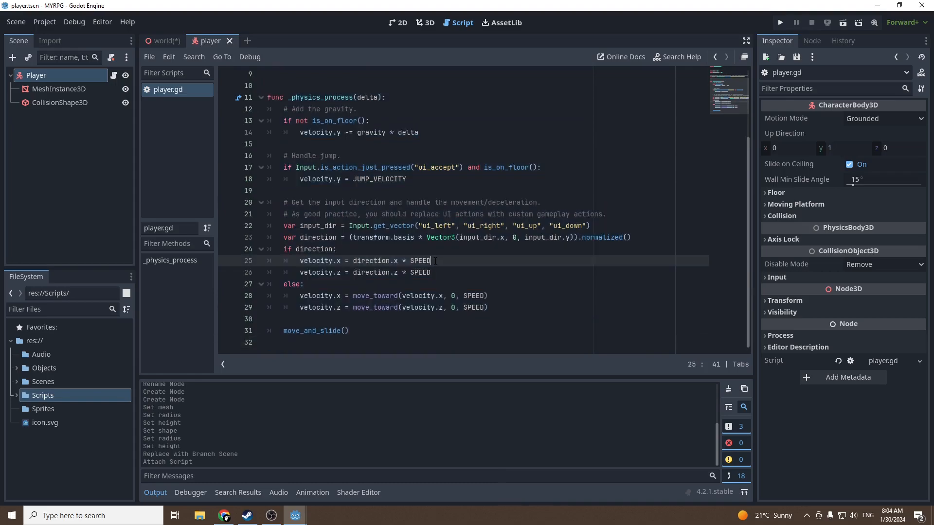
{"action": "left_click_drag", "start_coordinate": [435, 261], "coordinate": [285, 132]}
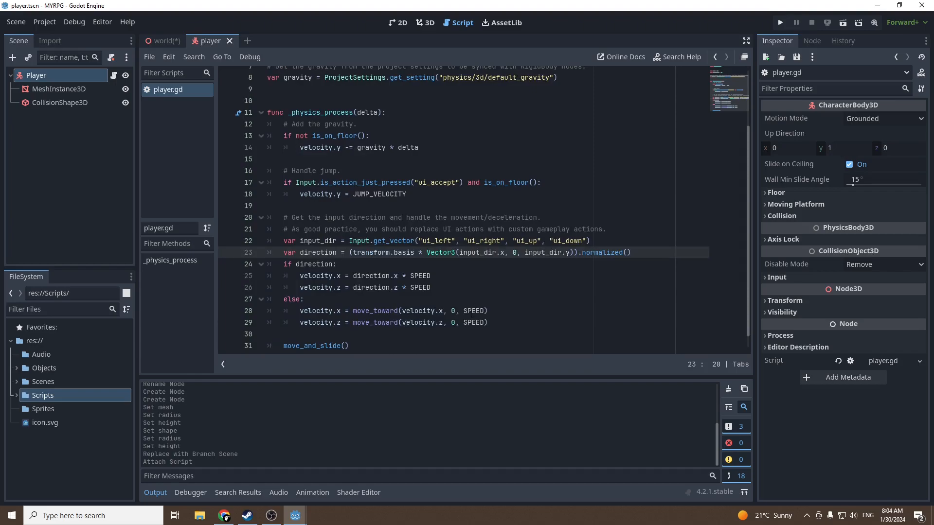
{"action": "left_click", "coordinate": [425, 22]}
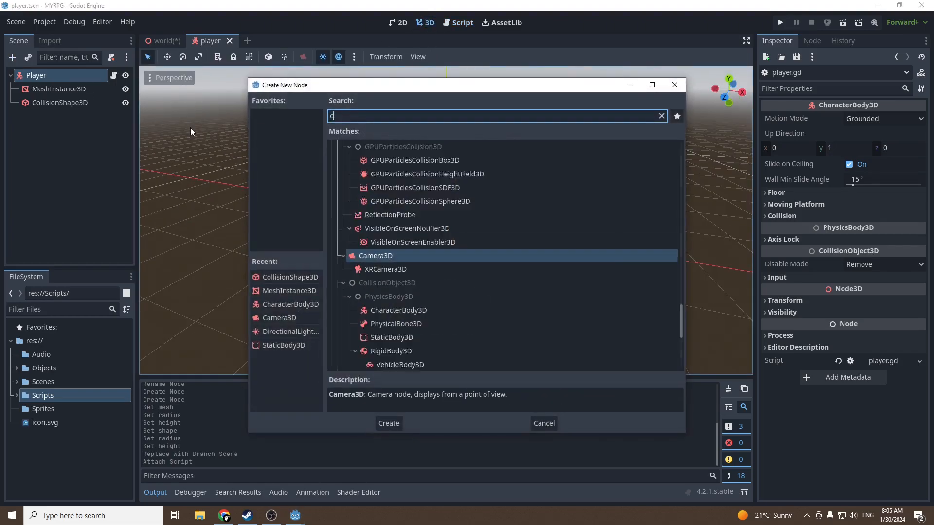
Step: Add a Camera3D child to Player and raise it to the capsule's head height
{"action": "type", "text": "amera"}
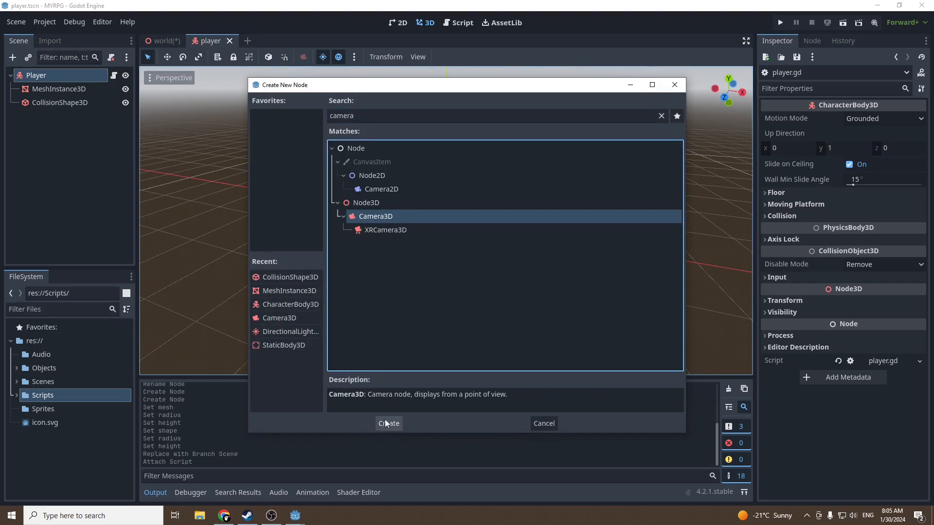
{"action": "left_click", "coordinate": [388, 423]}
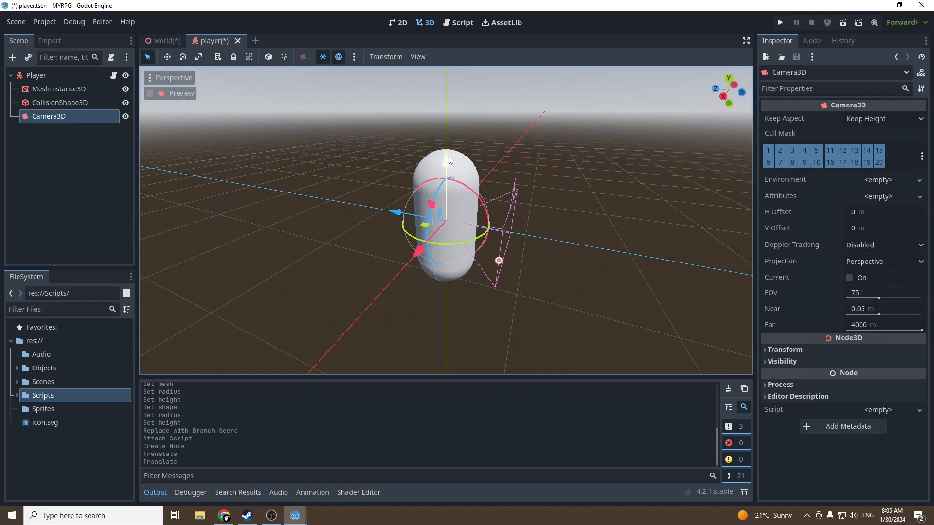
{"action": "left_click_drag", "start_coordinate": [446, 154], "coordinate": [446, 107]}
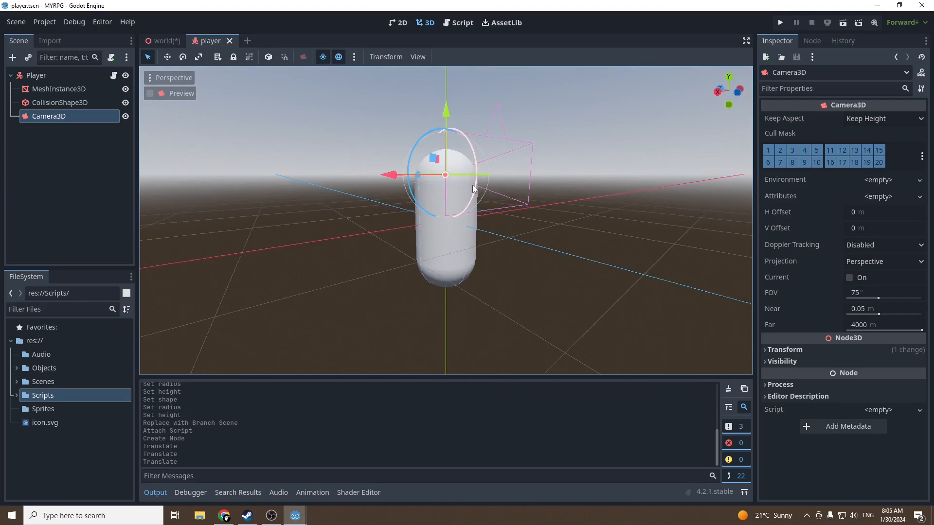
{"action": "left_click", "coordinate": [162, 40]}
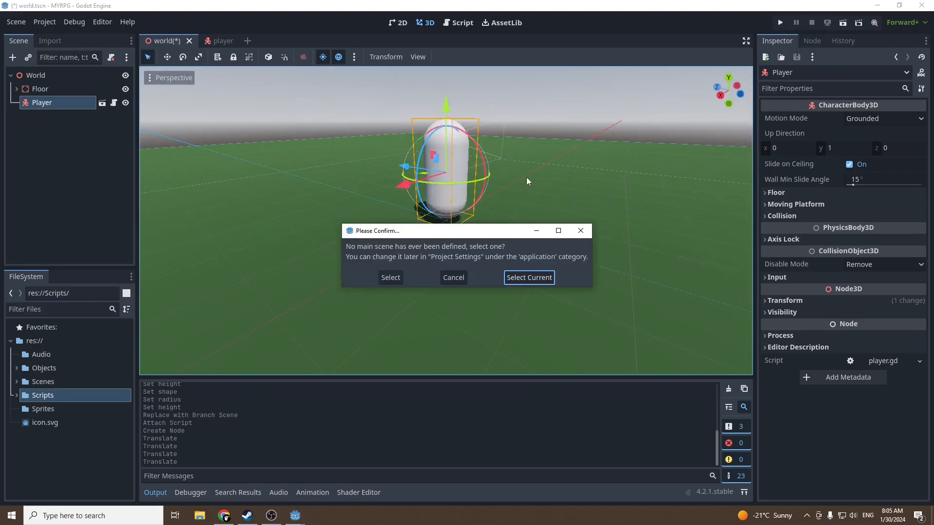
{"action": "mouse_move", "coordinate": [438, 316]}
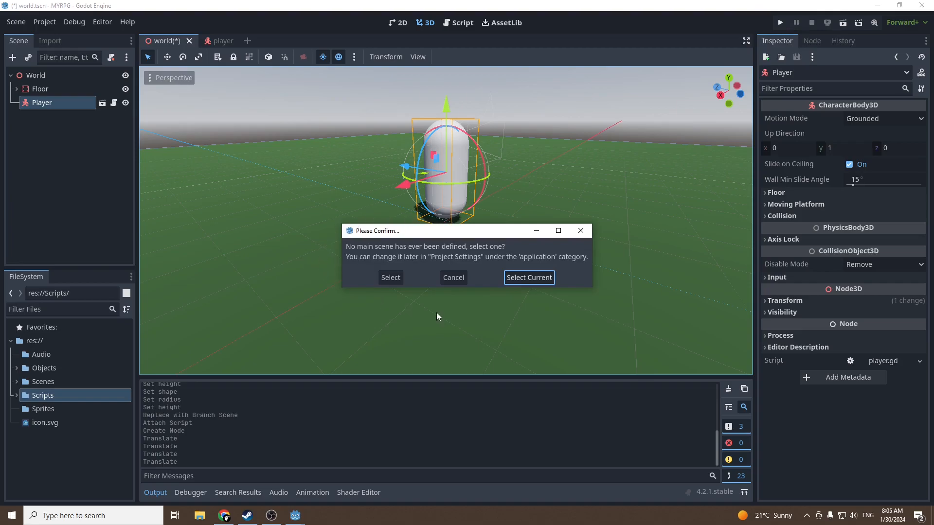
{"action": "mouse_move", "coordinate": [525, 321]}
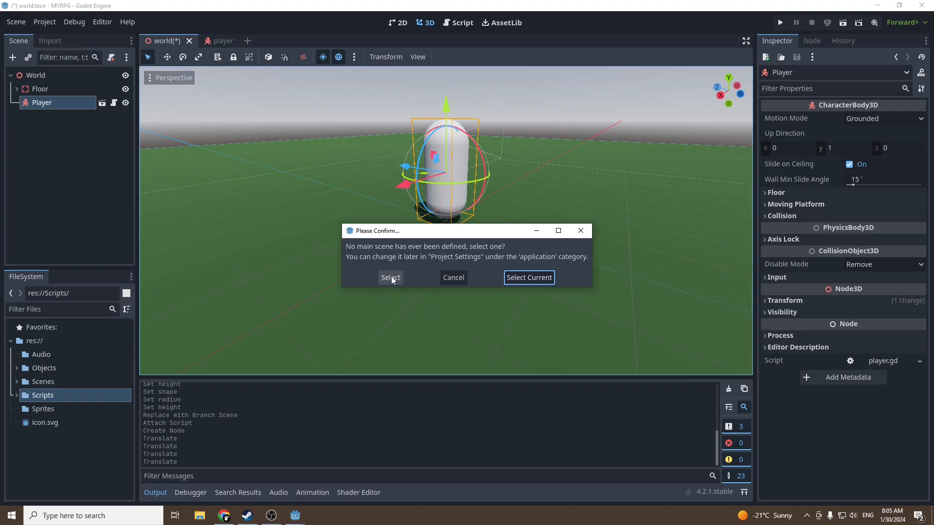
Step: Select world.tscn as the project's main scene, run the game once and stop it
{"action": "left_click", "coordinate": [390, 278]}
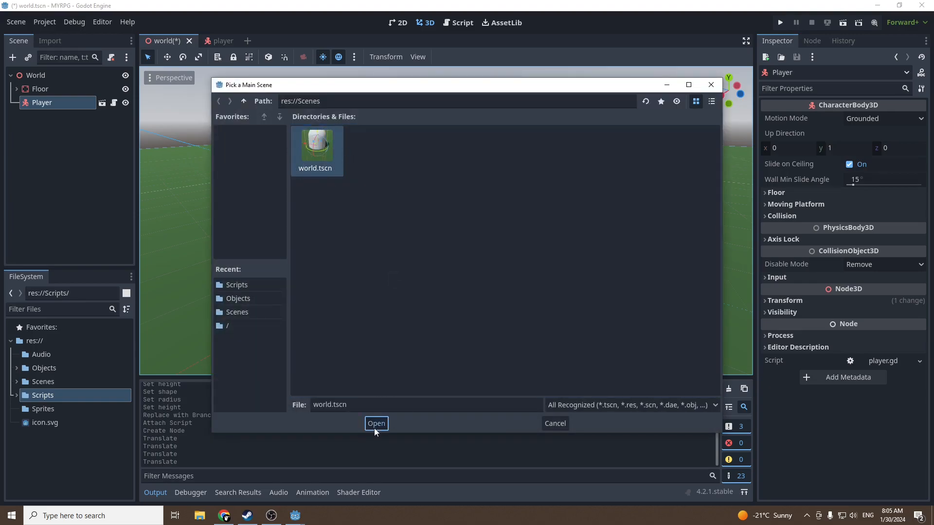
{"action": "left_click", "coordinate": [376, 423]}
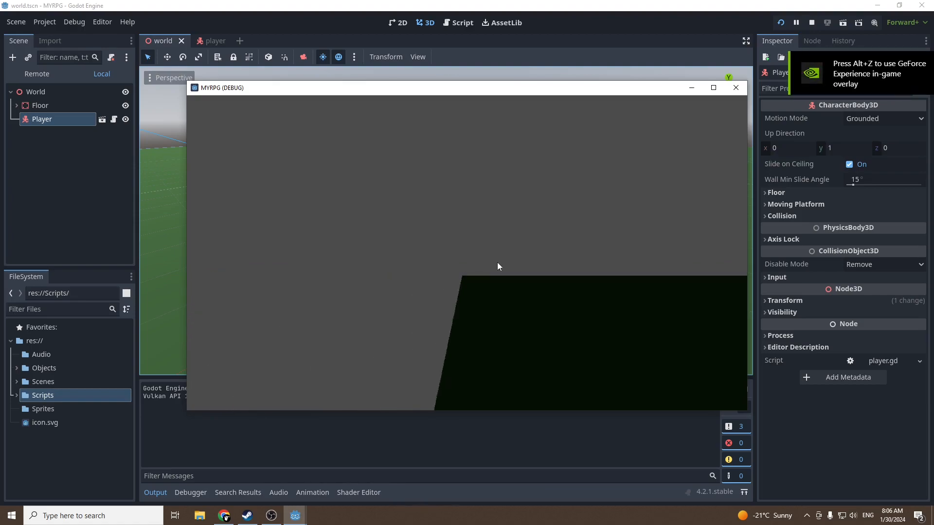
{"action": "left_click", "coordinate": [812, 22]}
{"action": "type", "text": "direc"}
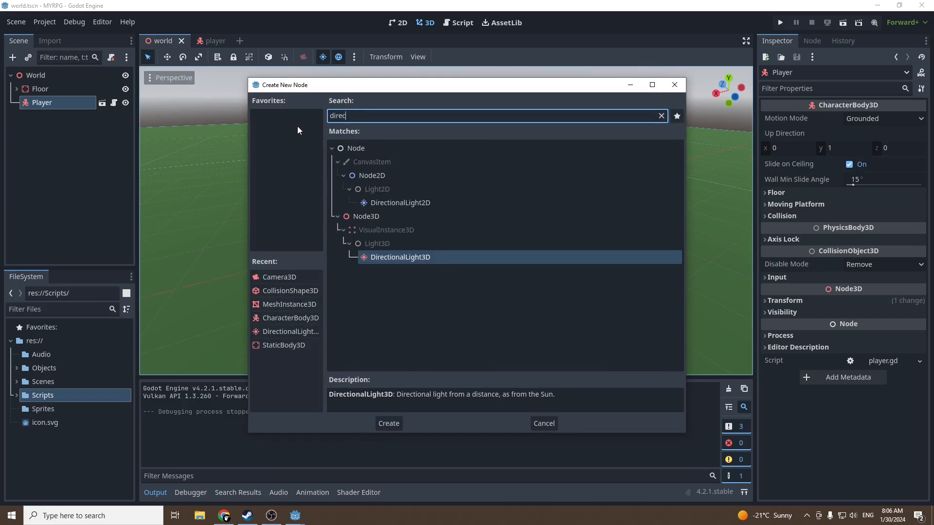
Step: Add a DirectionalLight3D, lift it high above the floor and save the world scene
{"action": "left_click", "coordinate": [388, 423]}
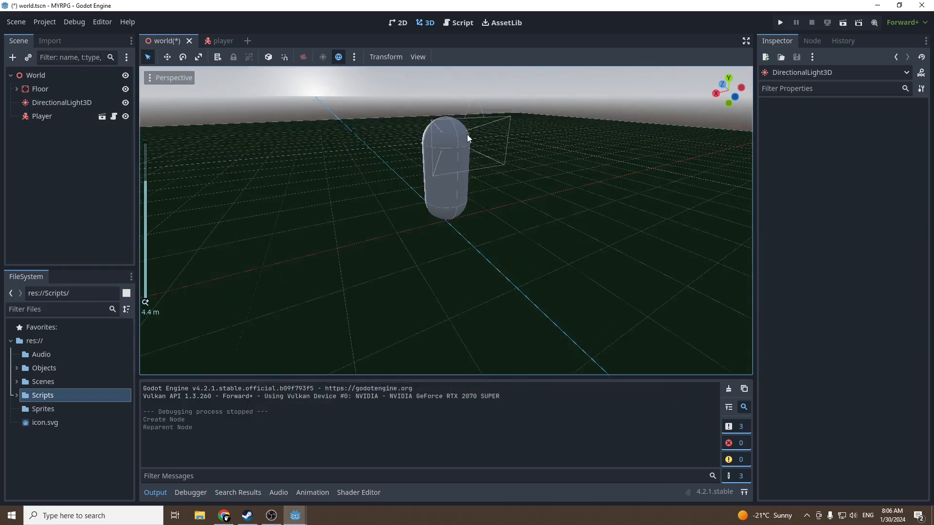
{"action": "left_click", "coordinate": [63, 102]}
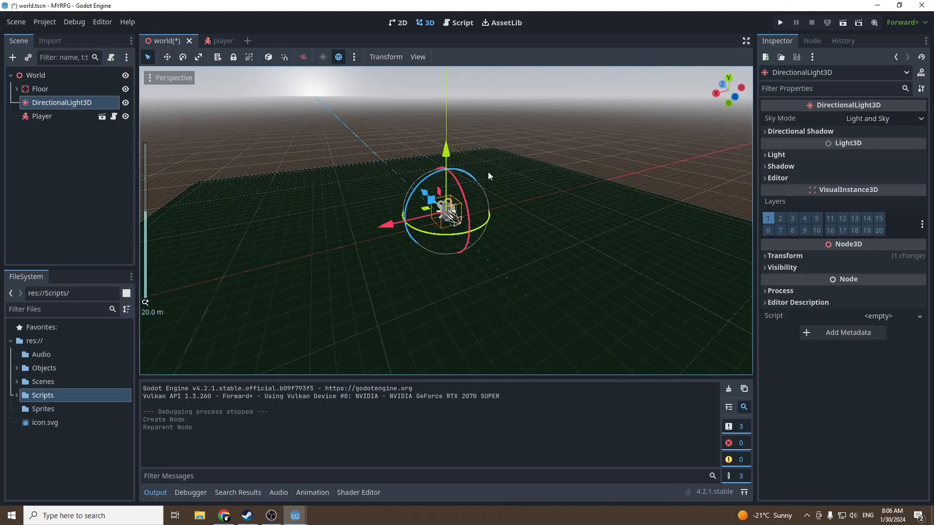
{"action": "scroll", "scroll_direction": "down", "scroll_amount": 3}
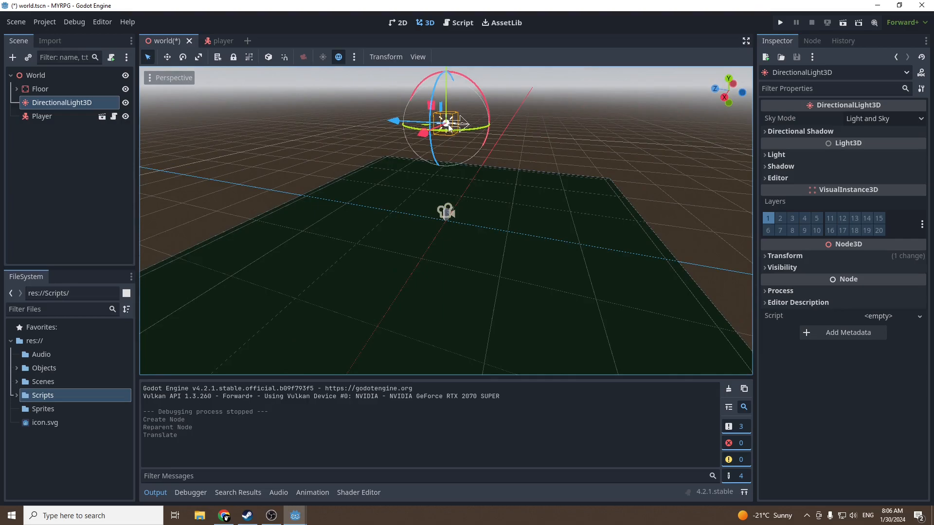
{"action": "left_click_drag", "start_coordinate": [444, 123], "coordinate": [319, 118]}
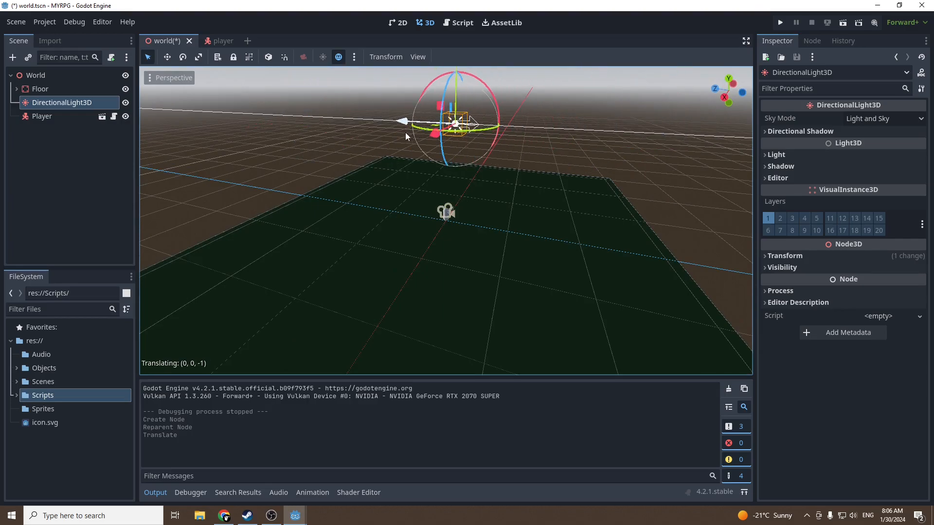
{"action": "left_click_drag", "start_coordinate": [454, 123], "coordinate": [446, 113]}
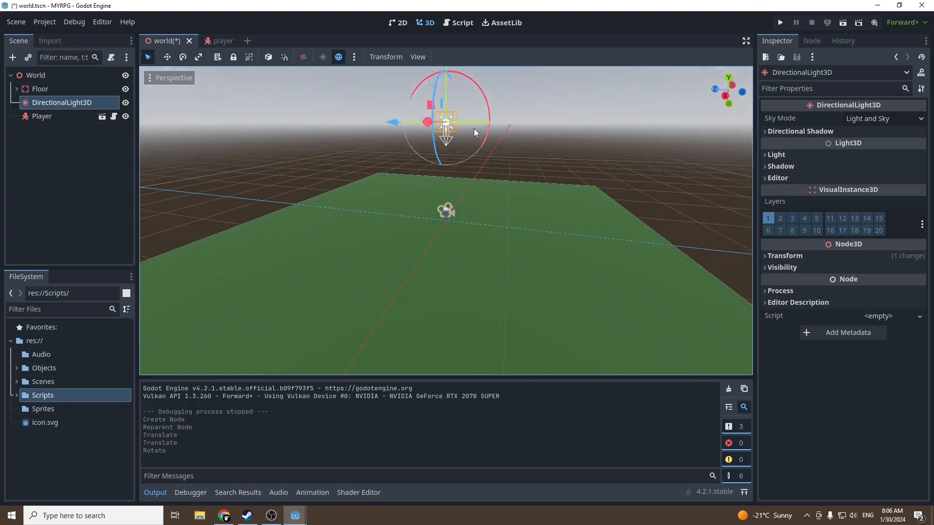
{"action": "key", "text": "ctrl+s"}
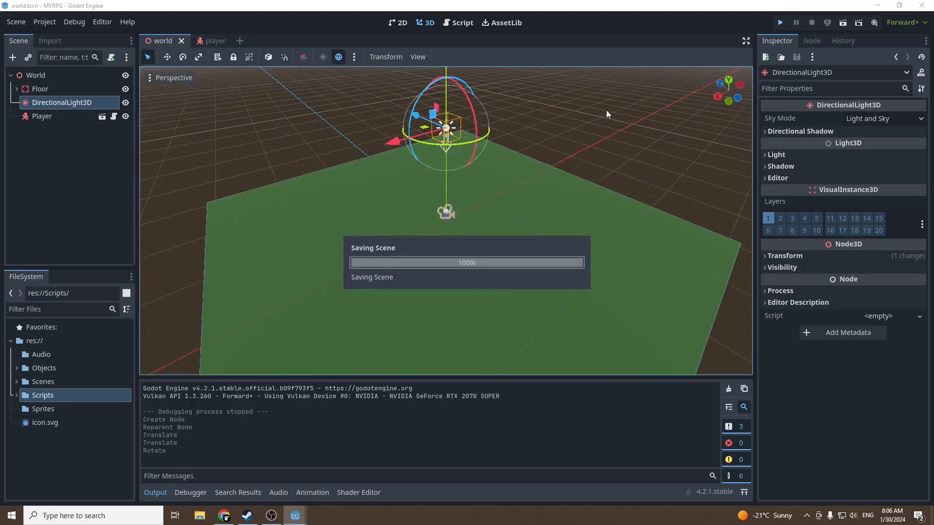
{"action": "left_click", "coordinate": [779, 22]}
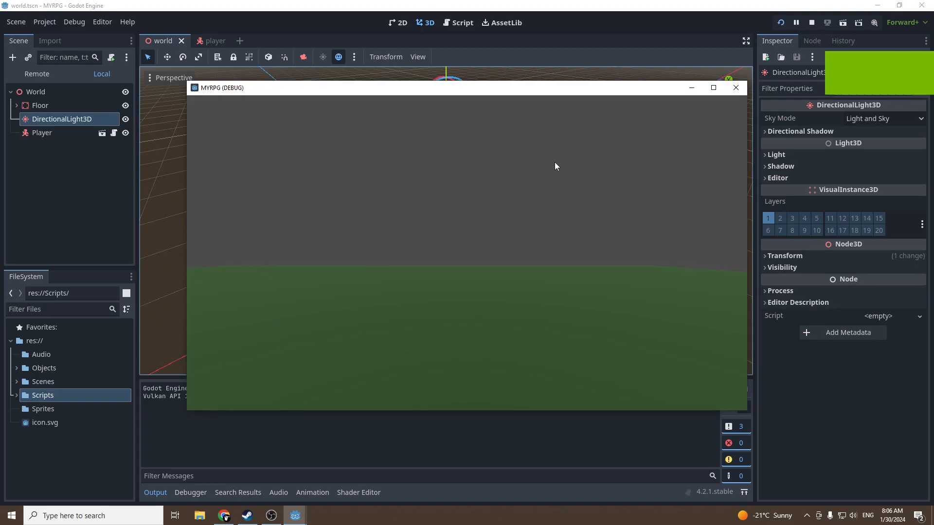
{"action": "mouse_move", "coordinate": [737, 88]}
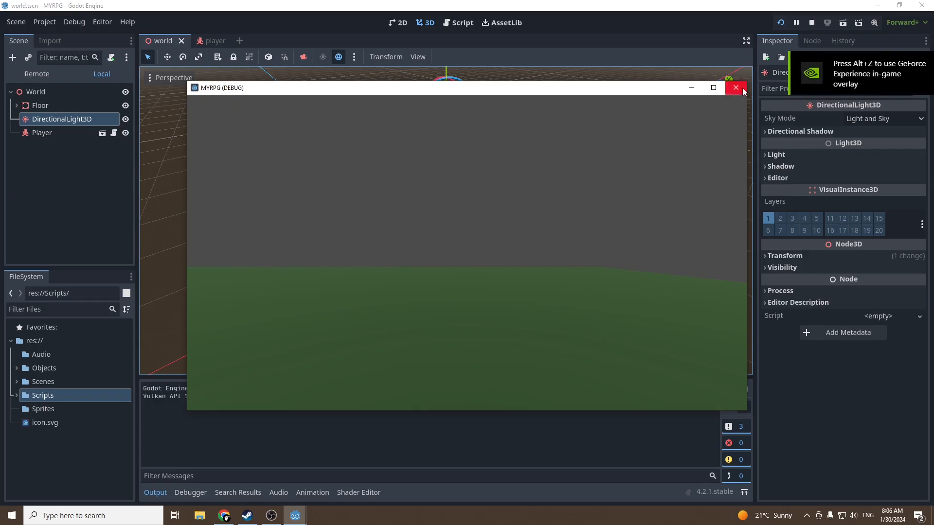
{"action": "left_click", "coordinate": [735, 87]}
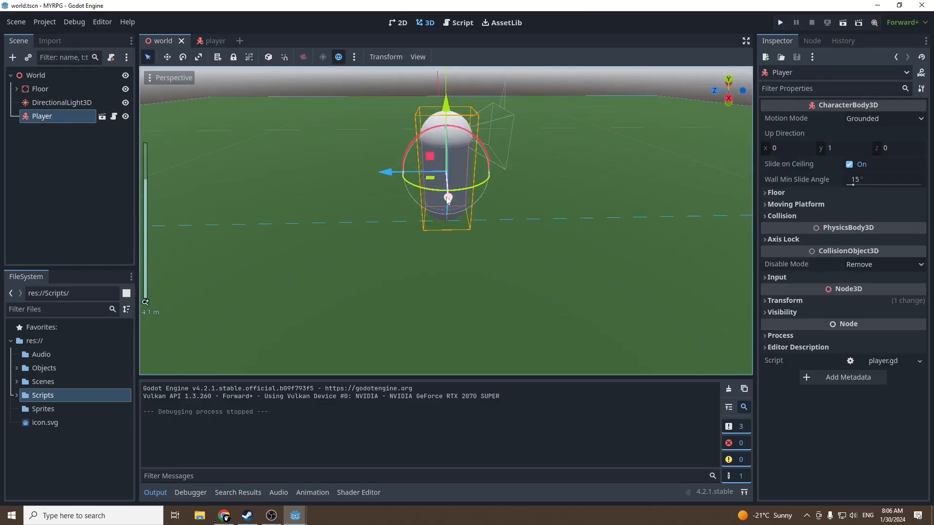
Step: Edit the Input.get_vector arguments to "left", "right", "up", "down" in player.gd
{"action": "left_click", "coordinate": [461, 23]}
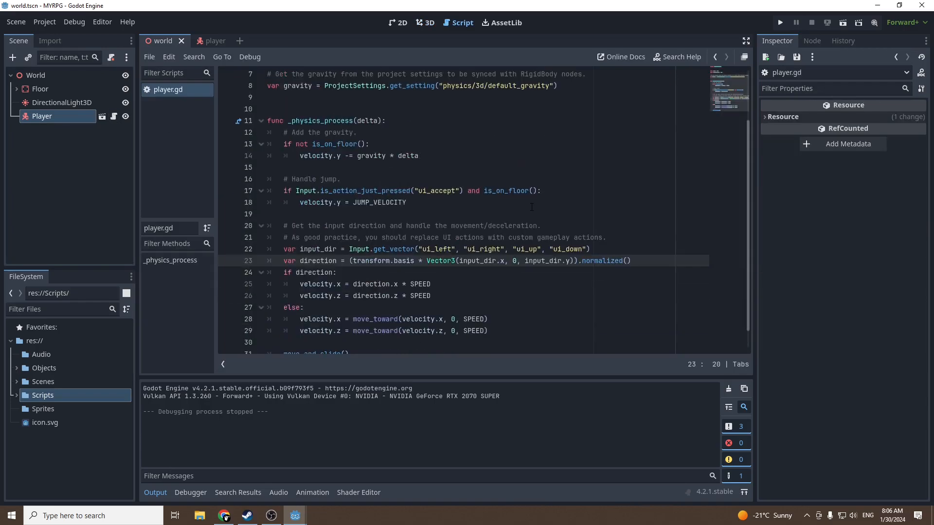
{"action": "left_click", "coordinate": [421, 249]}
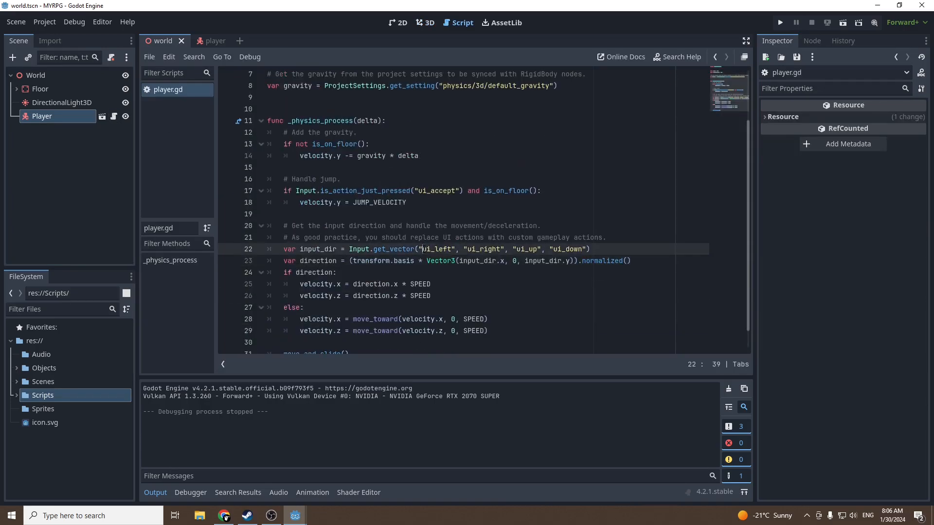
{"action": "double_click", "coordinate": [358, 249]}
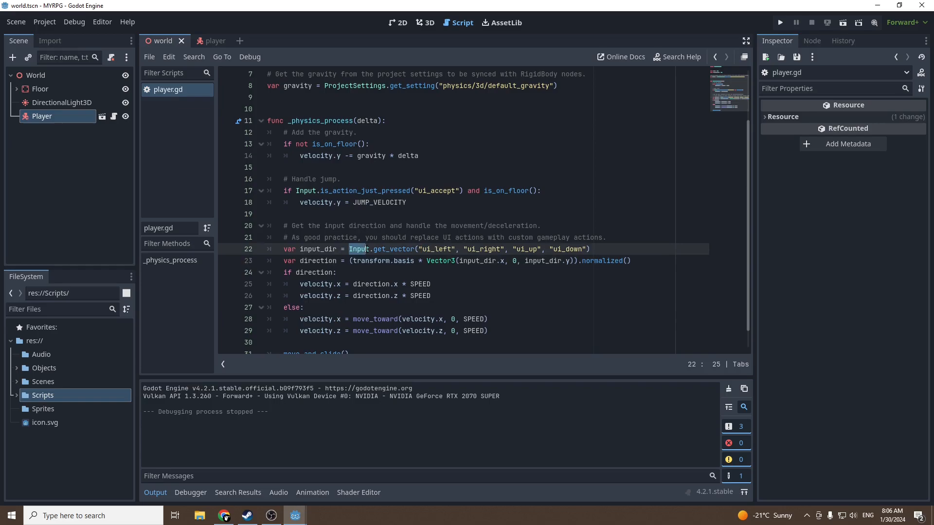
{"action": "left_click", "coordinate": [437, 249]}
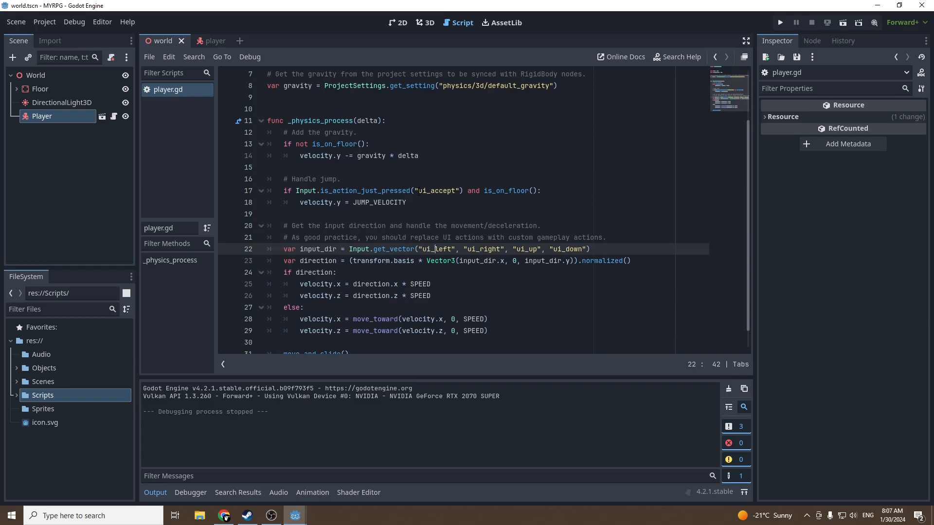
{"action": "left_click", "coordinate": [275, 214]}
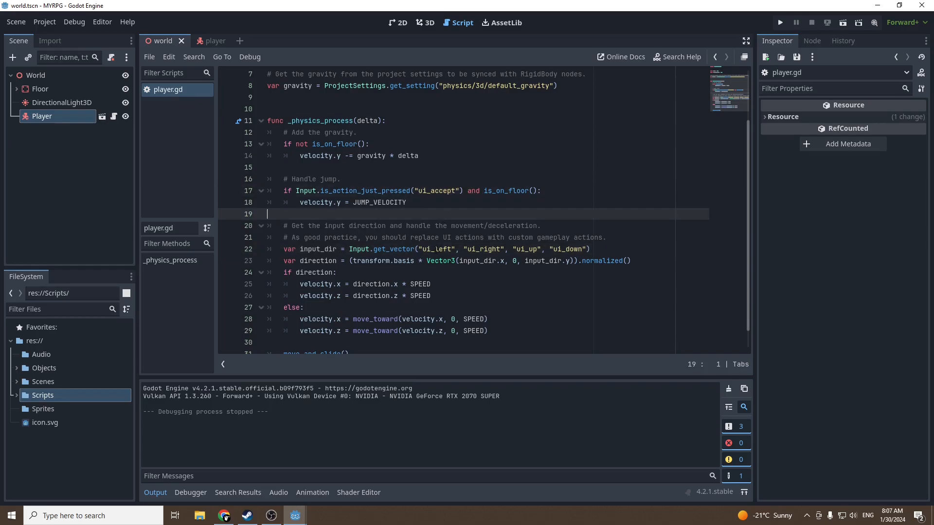
{"action": "double_click", "coordinate": [425, 249]}
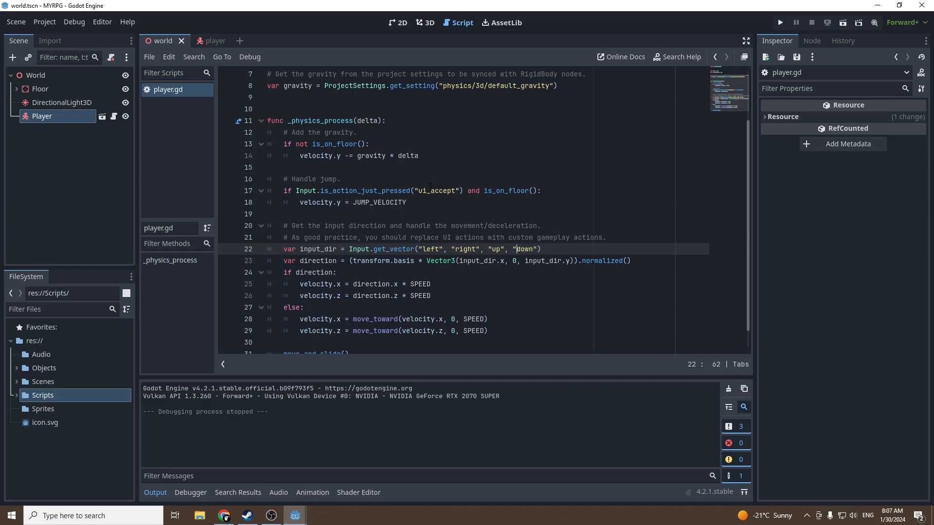
Step: Replace the "ui_accept" jump check with the "jump" action
{"action": "double_click", "coordinate": [435, 191]}
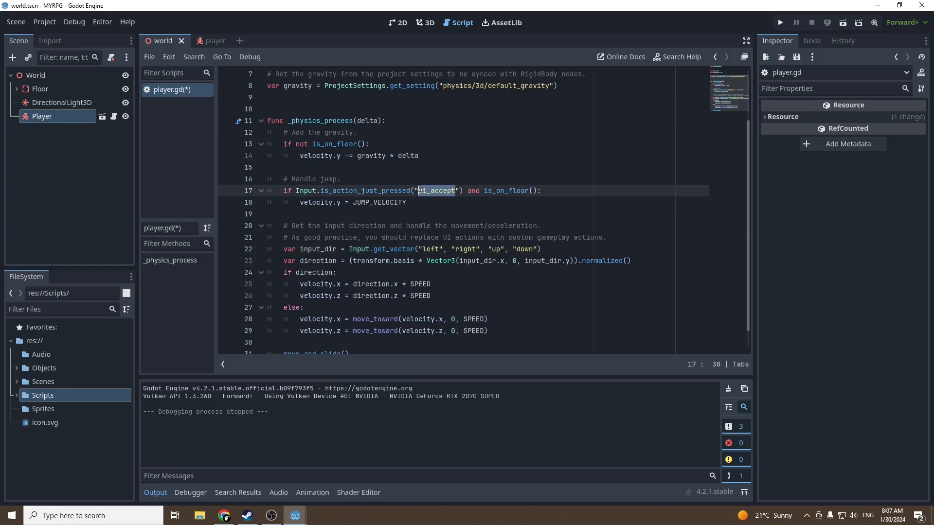
{"action": "type", "text": "jump"}
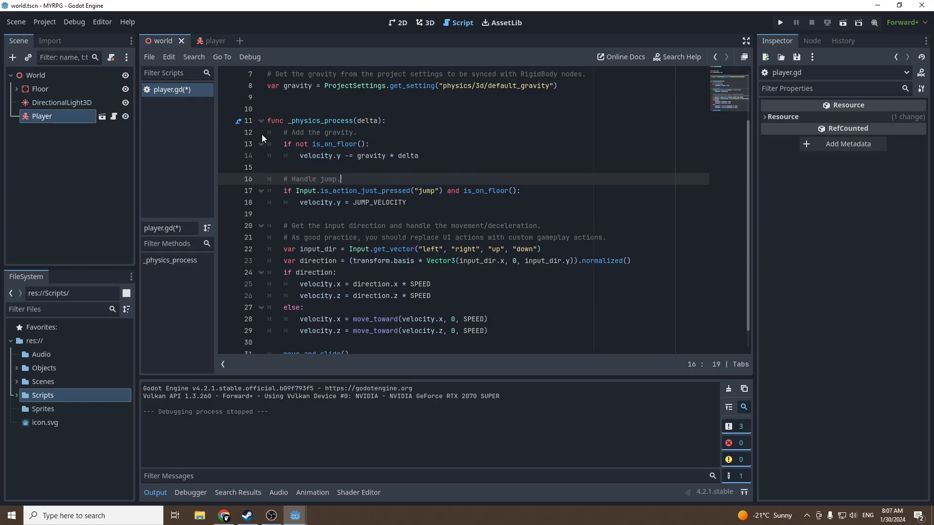
{"action": "mouse_move", "coordinate": [53, 31]}
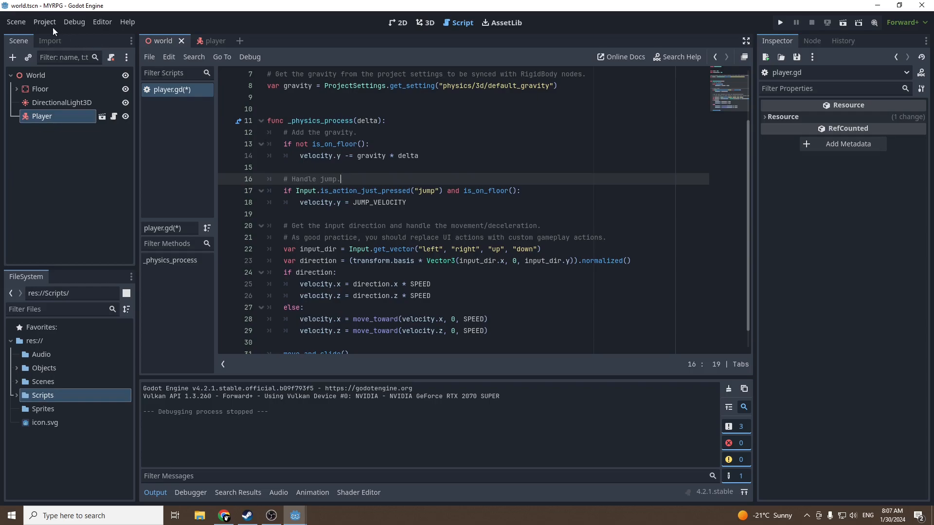
Step: In Project Settings' Input Map, add a new input action named jump
{"action": "left_click", "coordinate": [44, 22]}
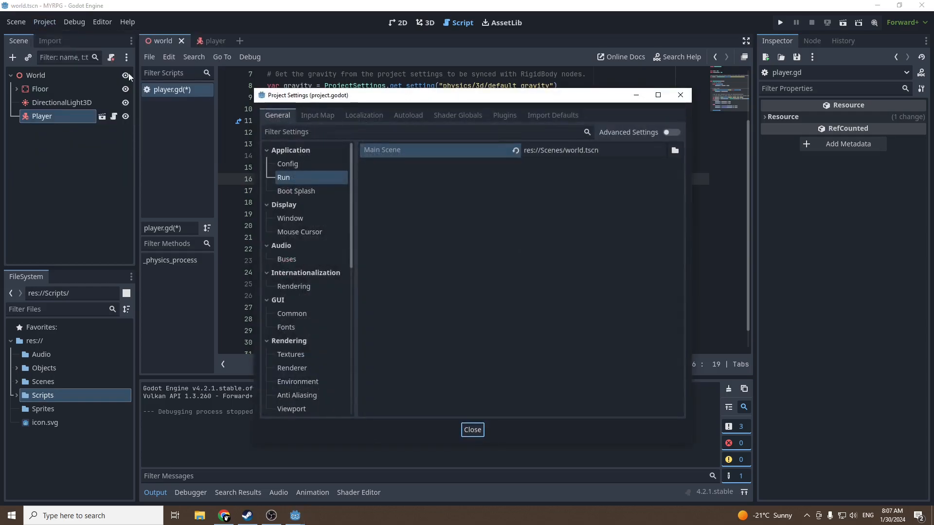
{"action": "left_click", "coordinate": [471, 429]}
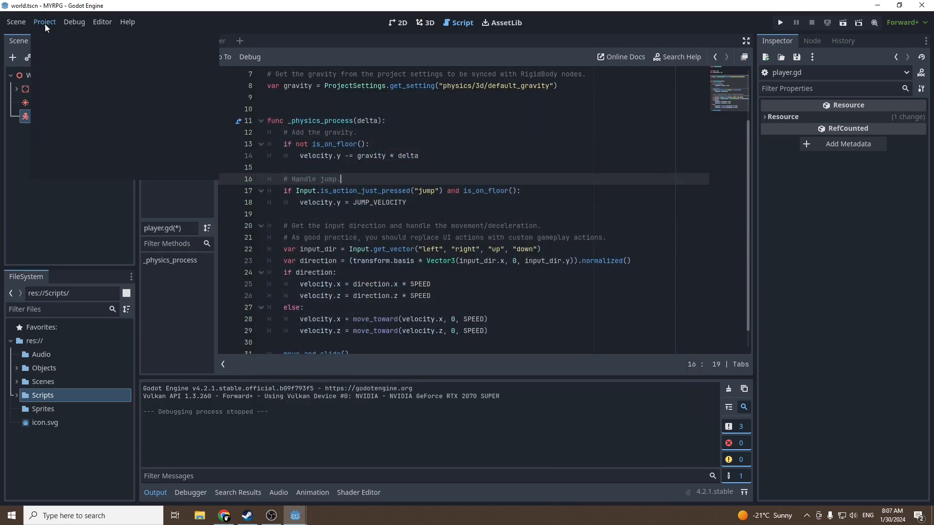
{"action": "left_click", "coordinate": [44, 22]}
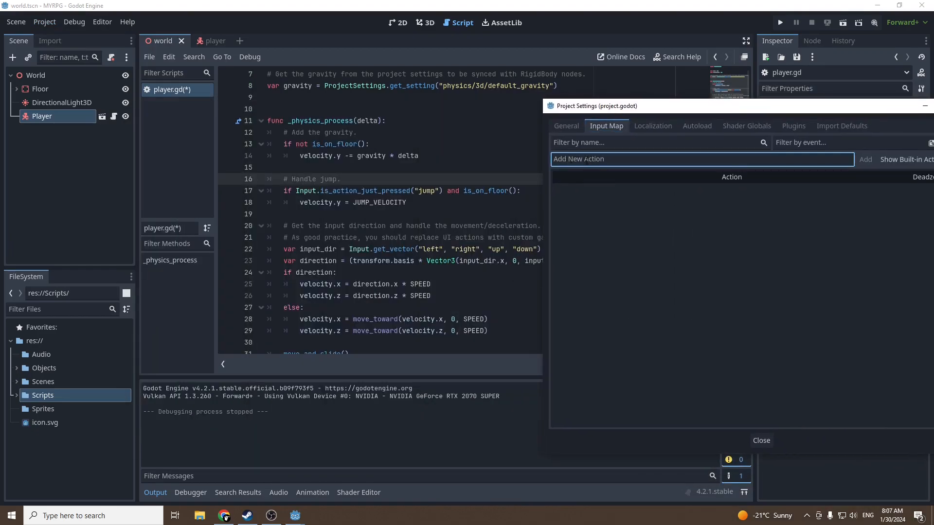
{"action": "type", "text": "jump"}
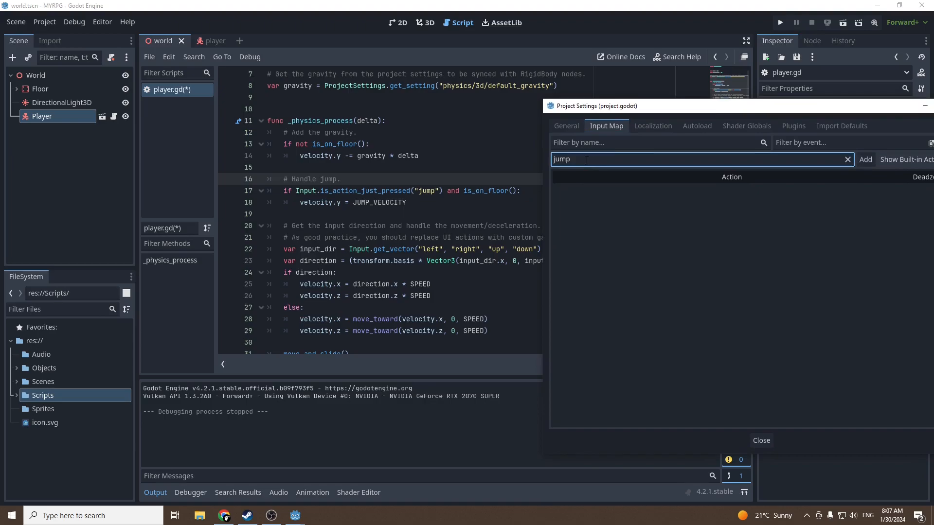
{"action": "left_click", "coordinate": [865, 158]}
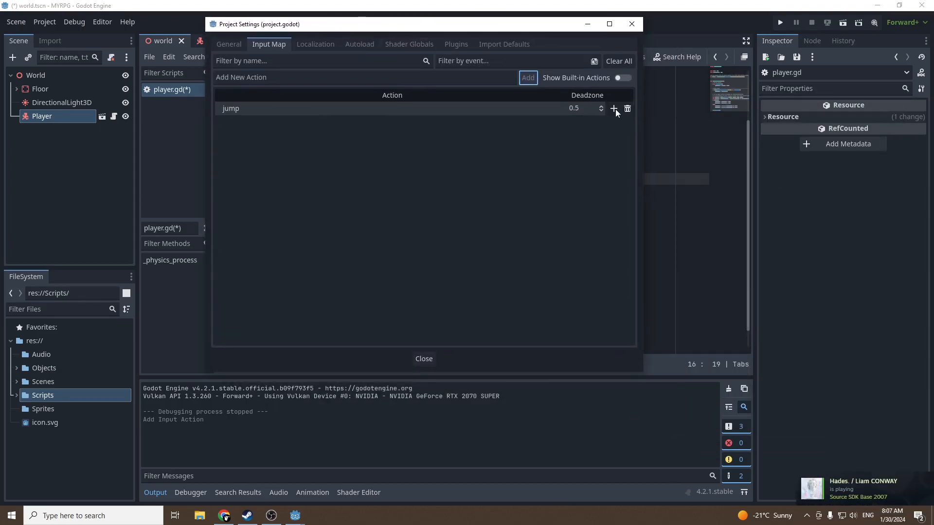
Step: Bind the jump action to the Space key
{"action": "left_click", "coordinate": [614, 108]}
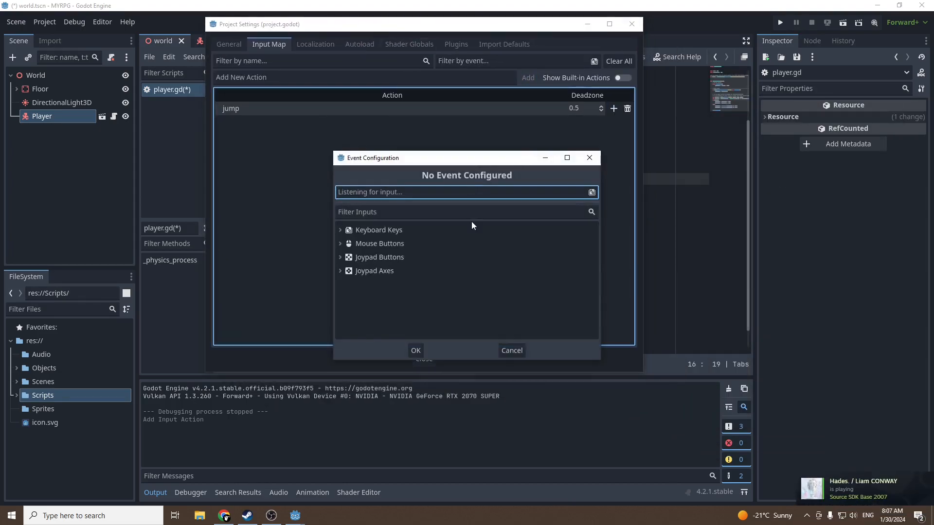
{"action": "key", "text": "space"}
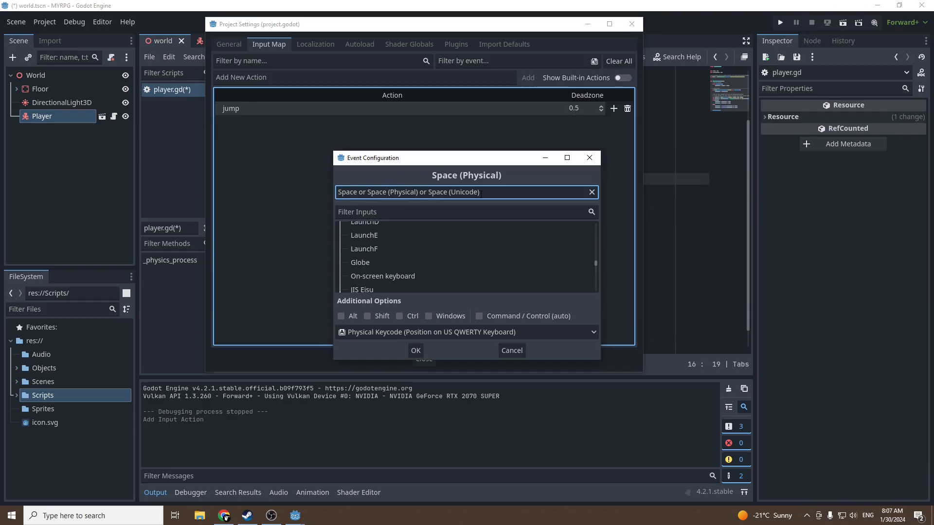
{"action": "left_click", "coordinate": [415, 350]}
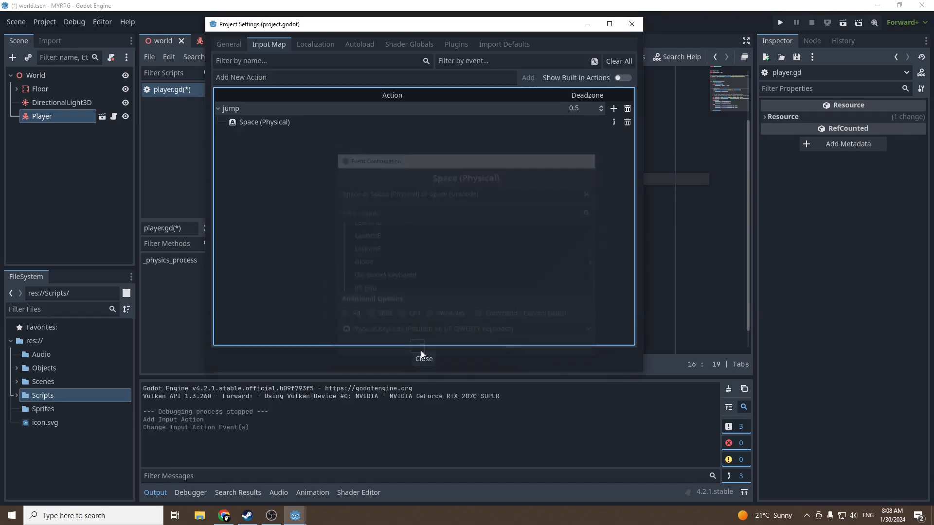
{"action": "left_click", "coordinate": [418, 346]}
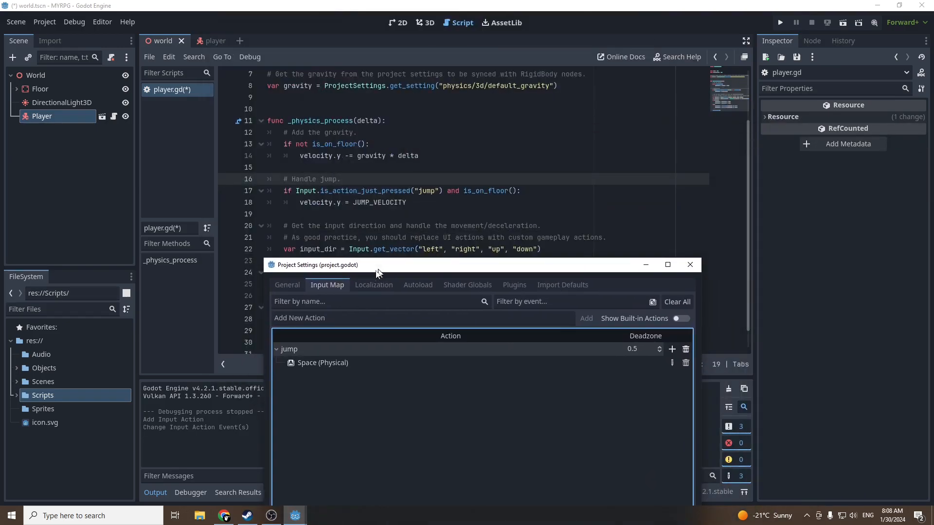
{"action": "left_click_drag", "start_coordinate": [376, 265], "coordinate": [652, 80]}
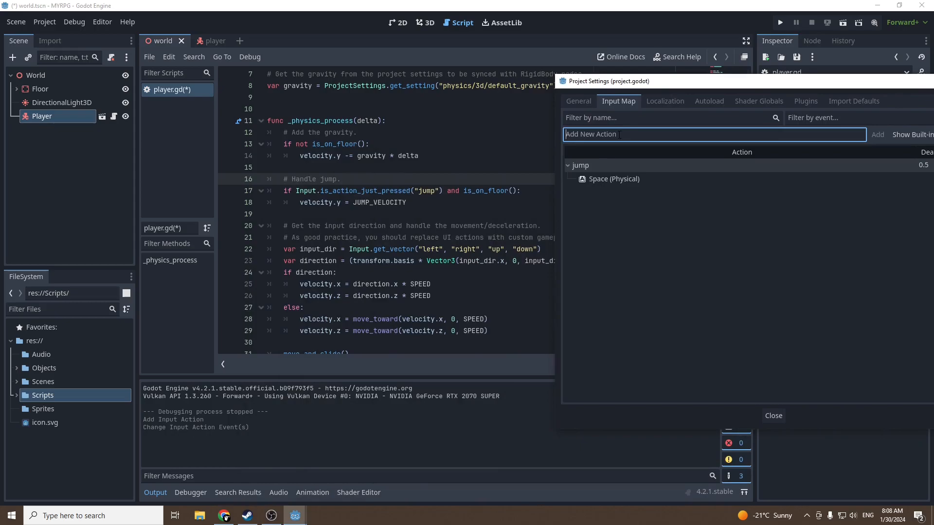
Step: Add the remaining left, right, up and down actions and assign their keys
{"action": "left_click", "coordinate": [877, 134]}
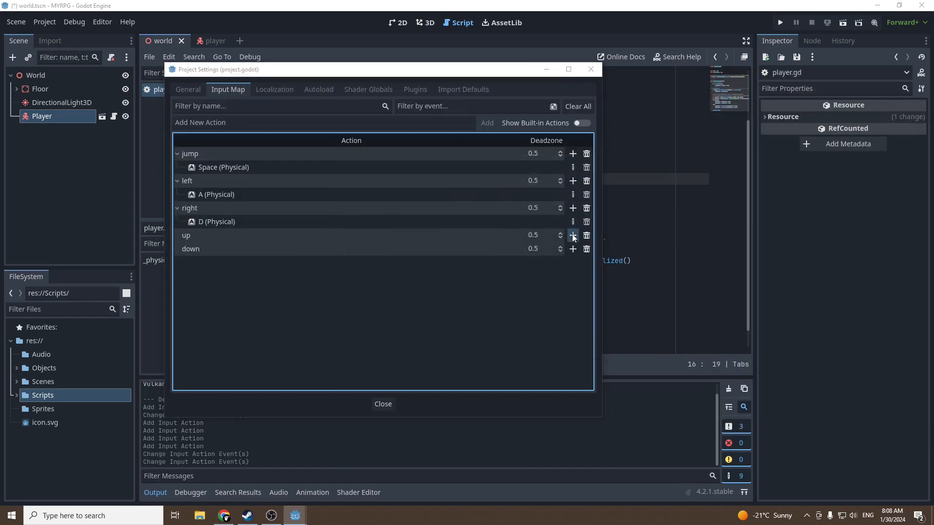
{"action": "left_click", "coordinate": [572, 236]}
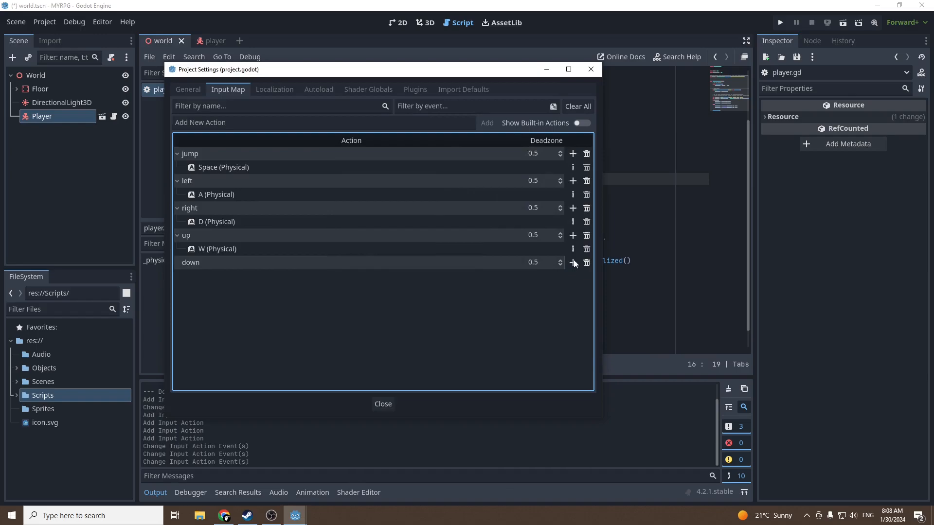
{"action": "left_click", "coordinate": [382, 403]}
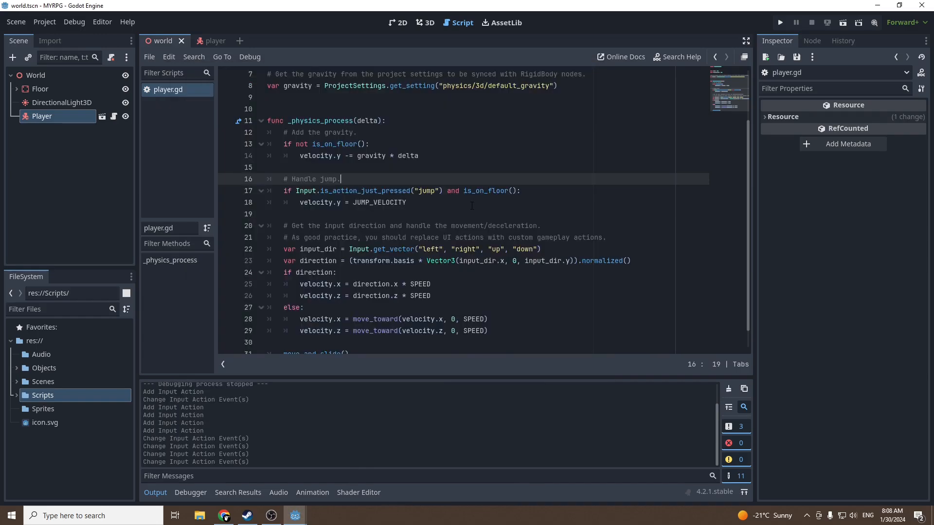
Step: Play-test the scene, then stop the running game
{"action": "scroll", "scroll_direction": "down", "scroll_amount": 3}
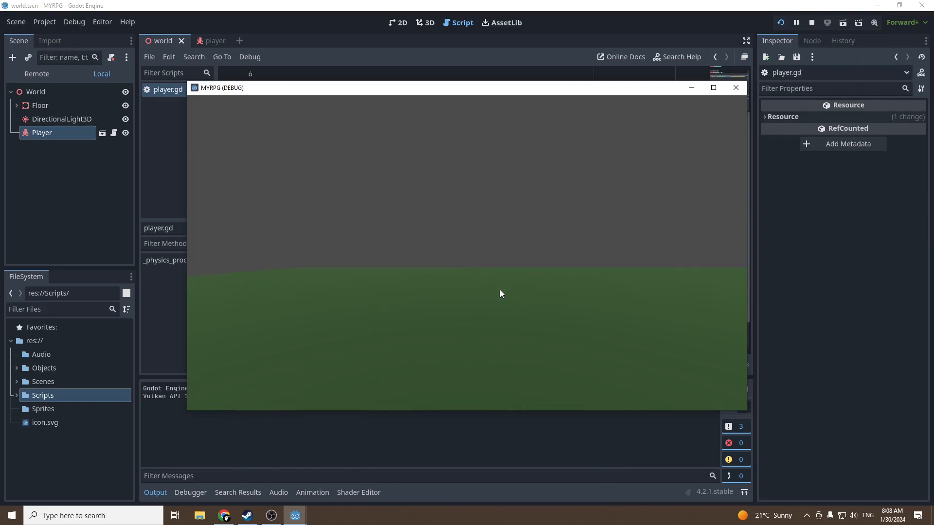
{"action": "left_click", "coordinate": [735, 88]}
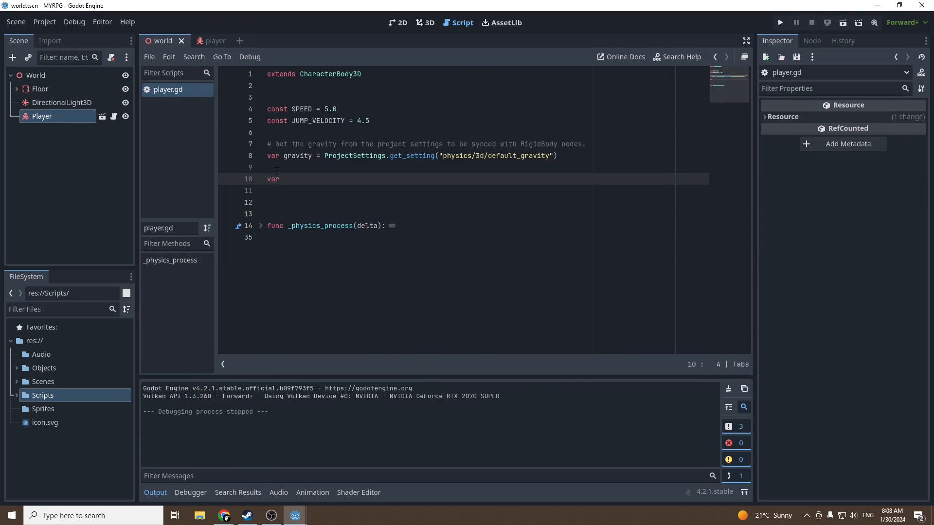
Step: Declare a sensivity variable set to 0.003 in player.gd
{"action": "type", "text": "sensivity"}
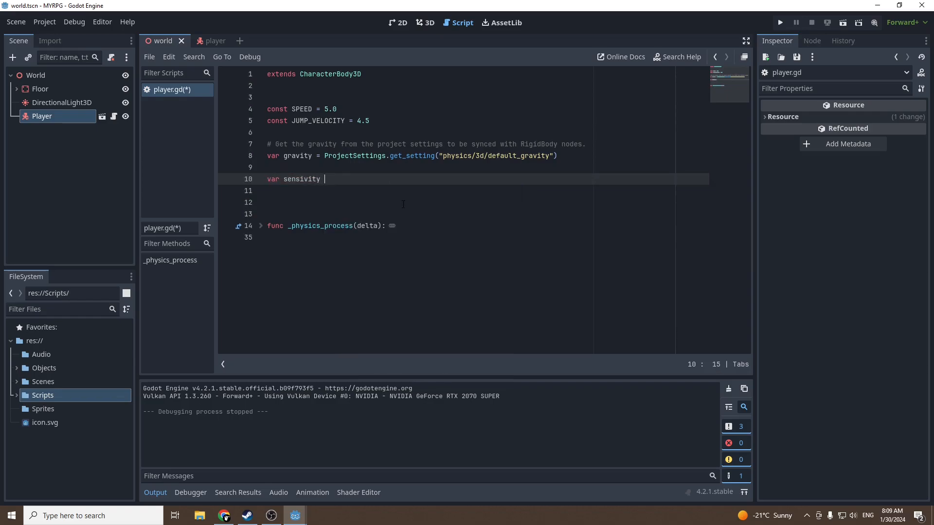
{"action": "type", "text": "= 0."}
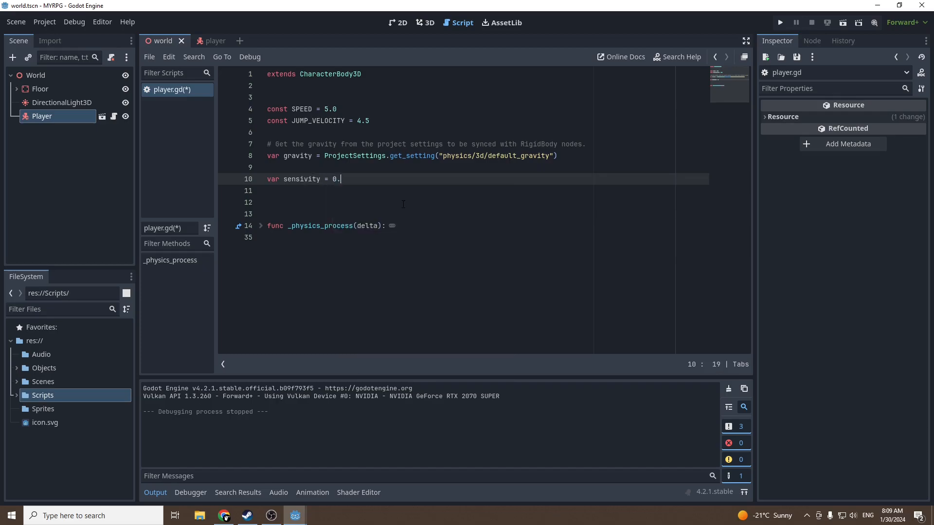
{"action": "type", "text": "003"}
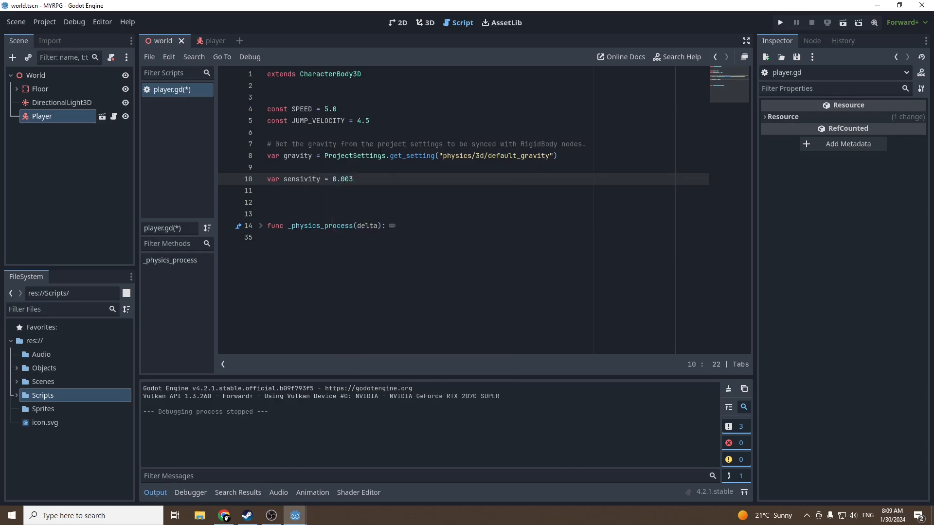
{"action": "double_click", "coordinate": [342, 179]}
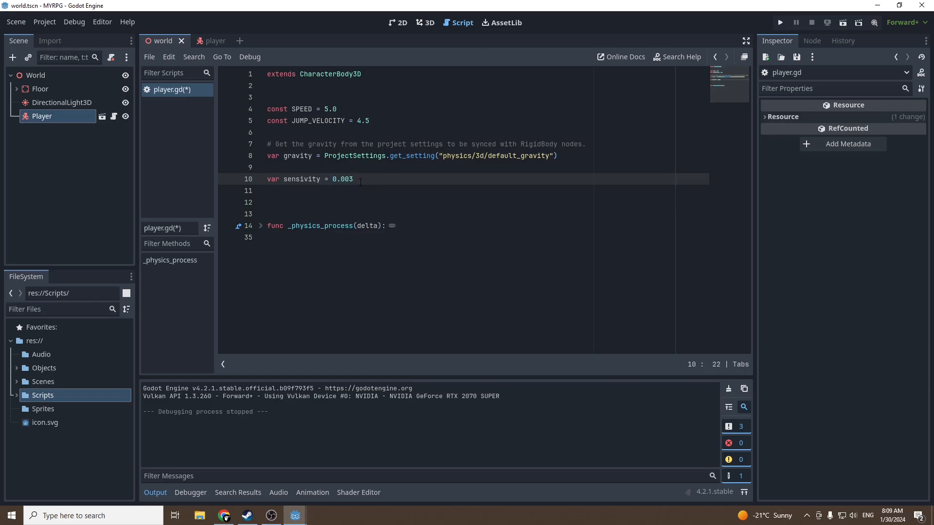
{"action": "key", "text": "BackSpace"}
{"action": "type", "text": "var"}
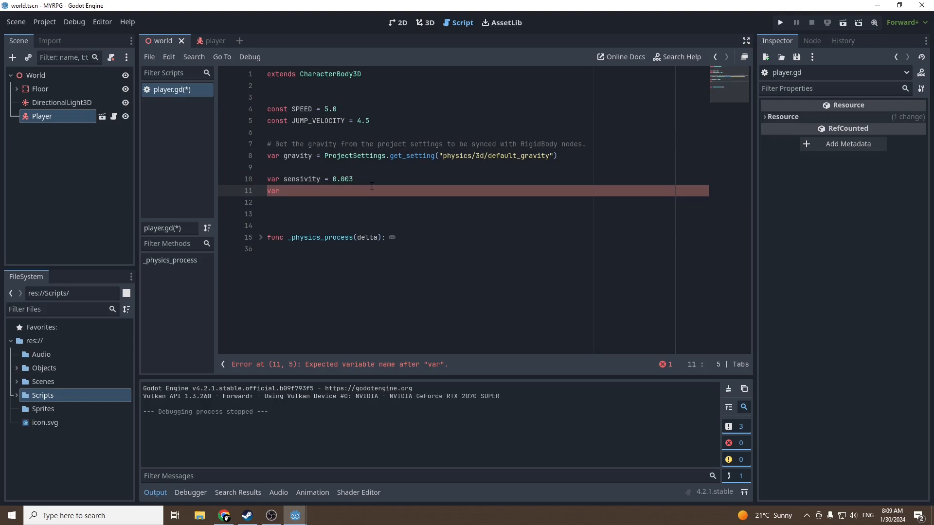
{"action": "type", "text": "camera ="}
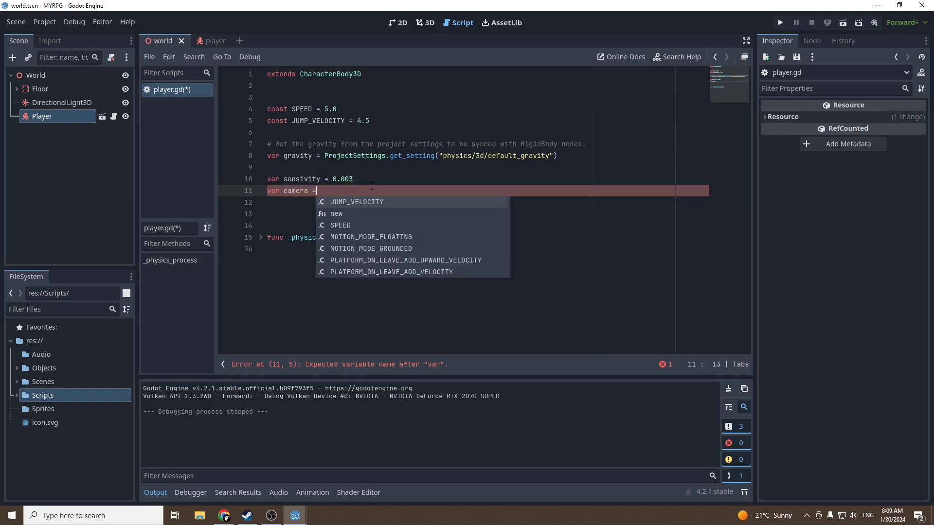
{"action": "type", "text": "$camera3D"}
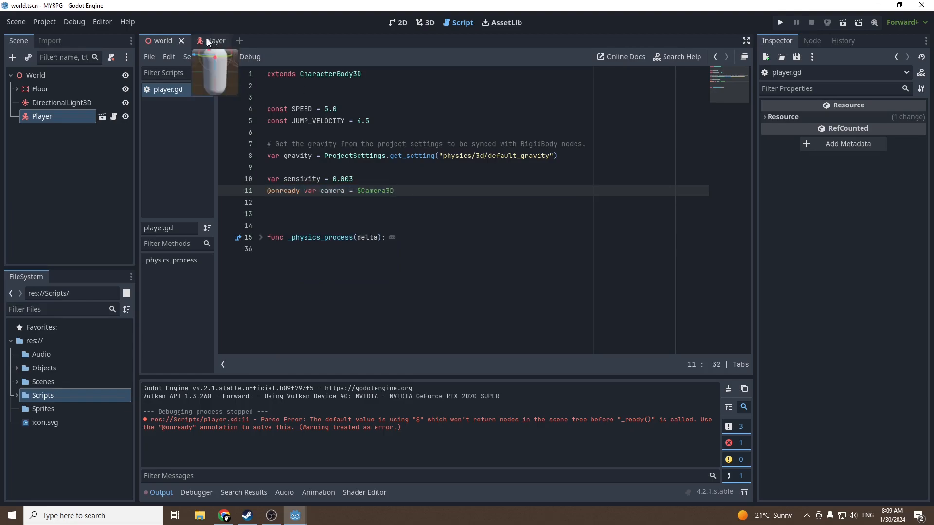
Step: Switch to the player scene and compare the Camera3D node name with the script's $Camera3D reference
{"action": "left_click", "coordinate": [49, 116]}
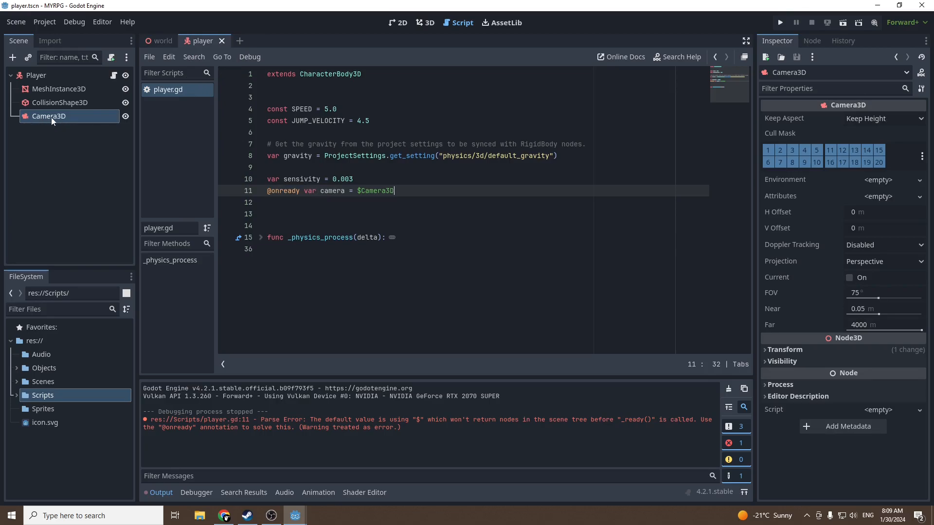
{"action": "mouse_move", "coordinate": [49, 118]}
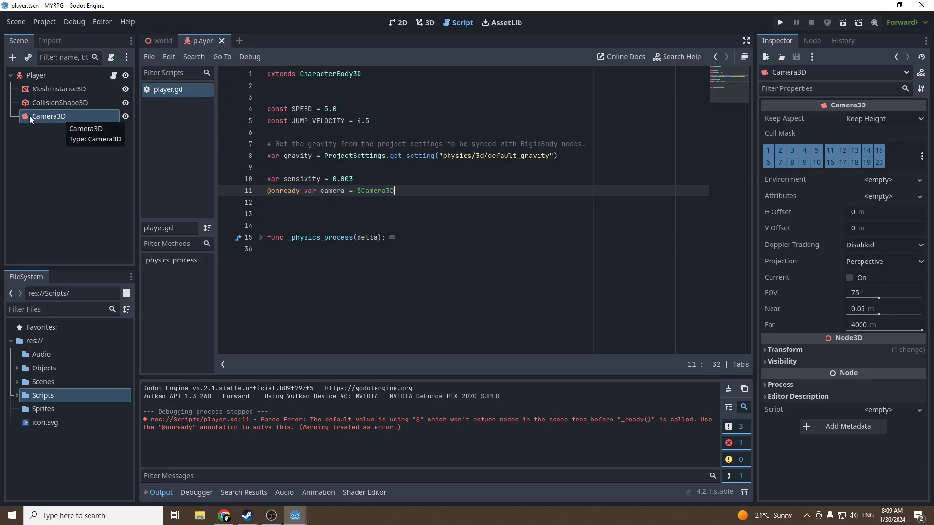
{"action": "double_click", "coordinate": [374, 191]}
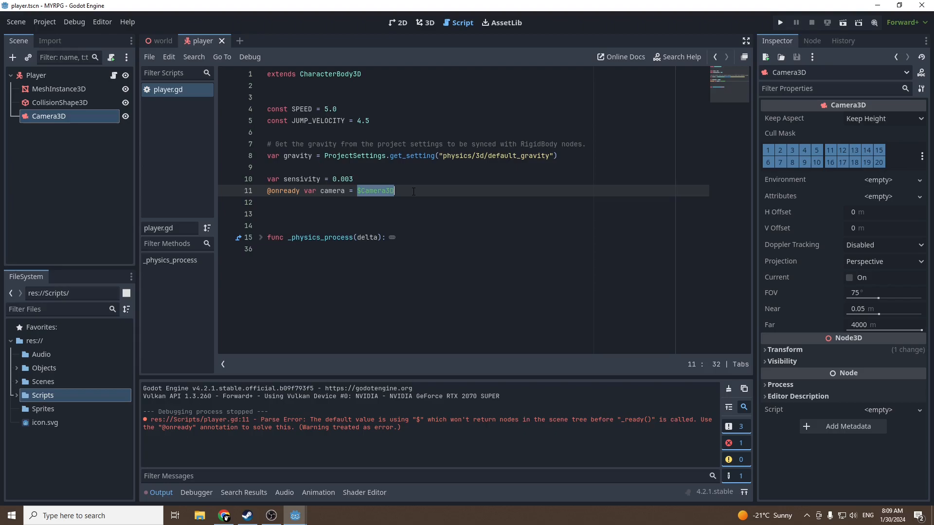
{"action": "left_click", "coordinate": [357, 191]}
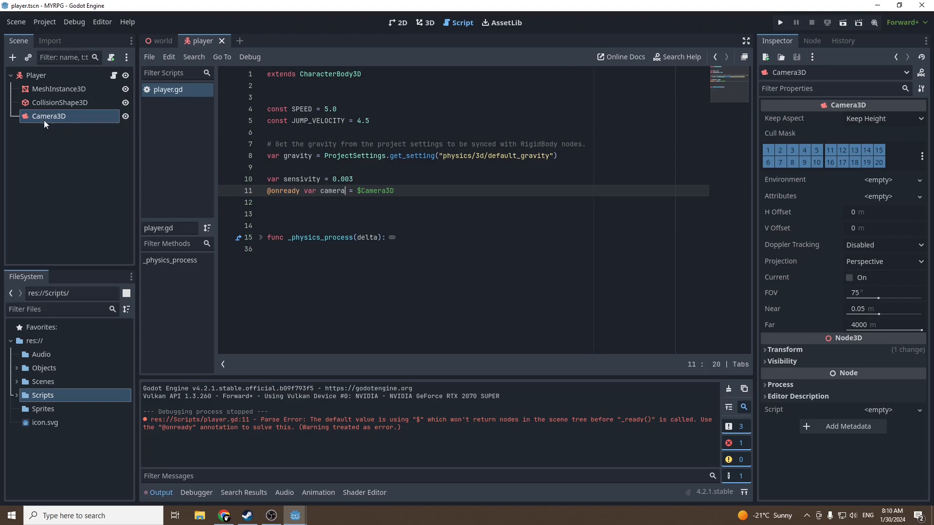
{"action": "mouse_move", "coordinate": [94, 142]}
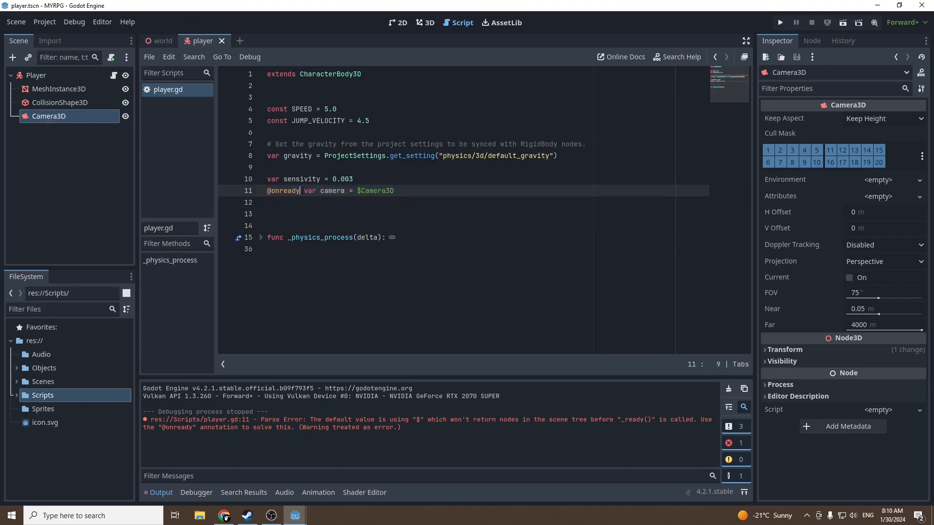
{"action": "left_click", "coordinate": [352, 179]}
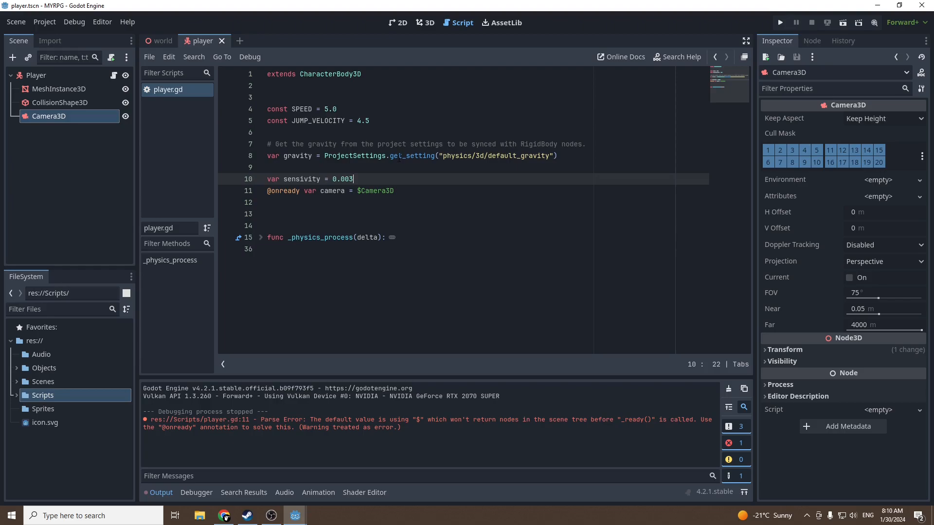
{"action": "left_click_drag", "start_coordinate": [302, 191], "coordinate": [394, 190]}
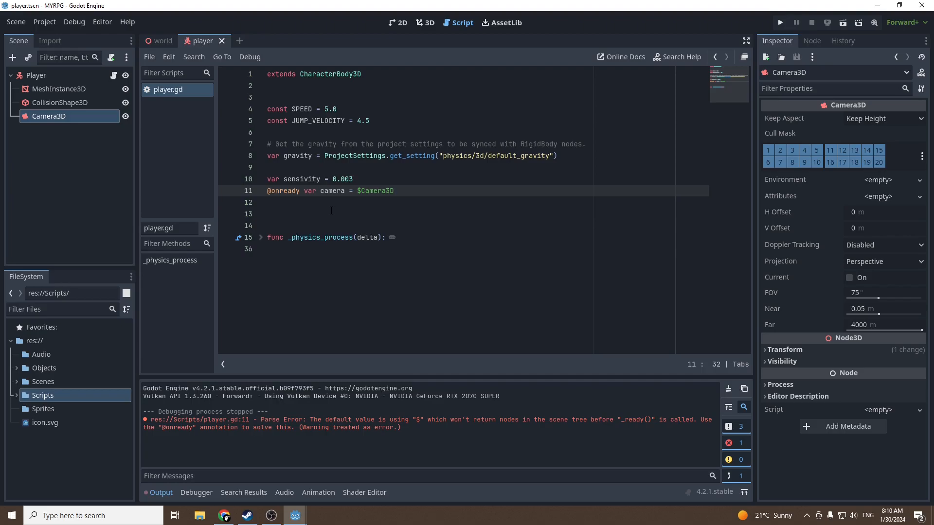
Step: Add func _unhandled_input(event) with an 'if event is InputEventMouseMotion:' check
{"action": "type", "text": "func"}
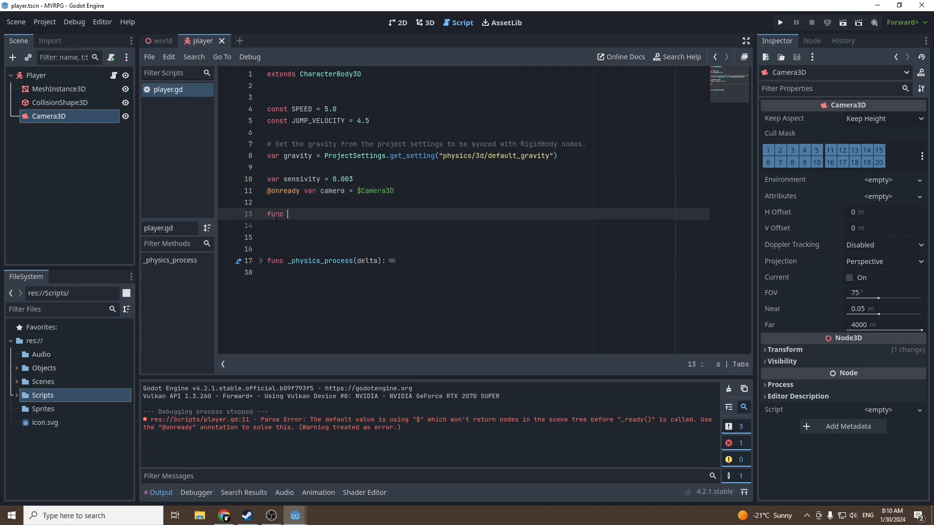
{"action": "type", "text": "_han"}
{"action": "left_click", "coordinate": [486, 226]}
{"action": "type", "text": "if"}
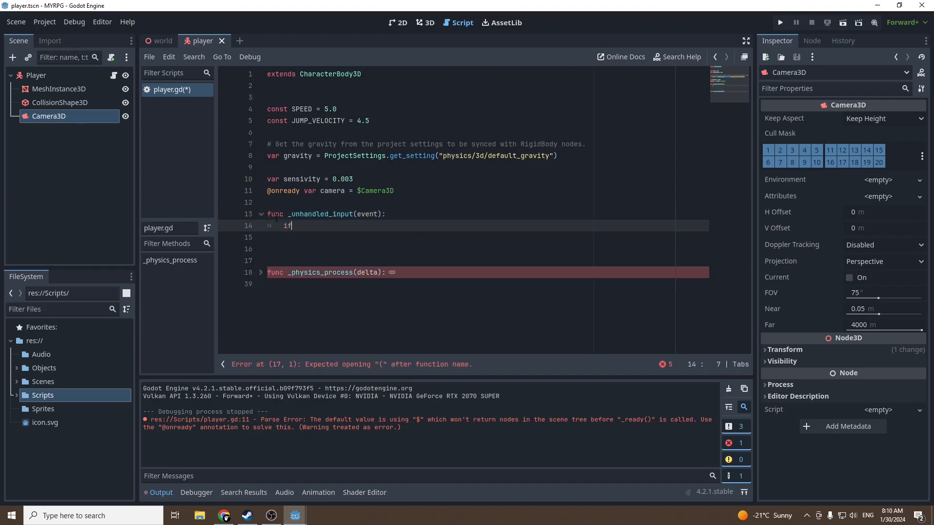
{"action": "type", "text": "e"}
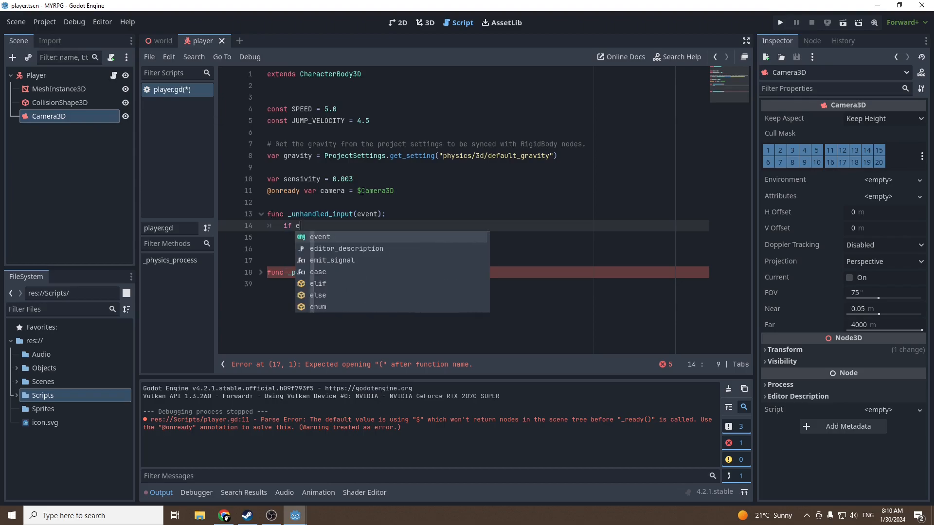
{"action": "type", "text": "vent is"}
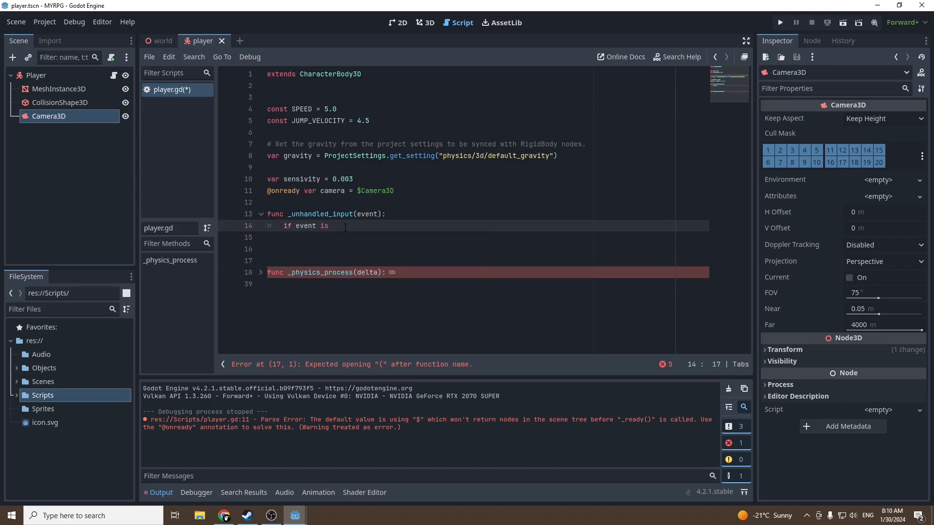
{"action": "type", "text": "Input"}
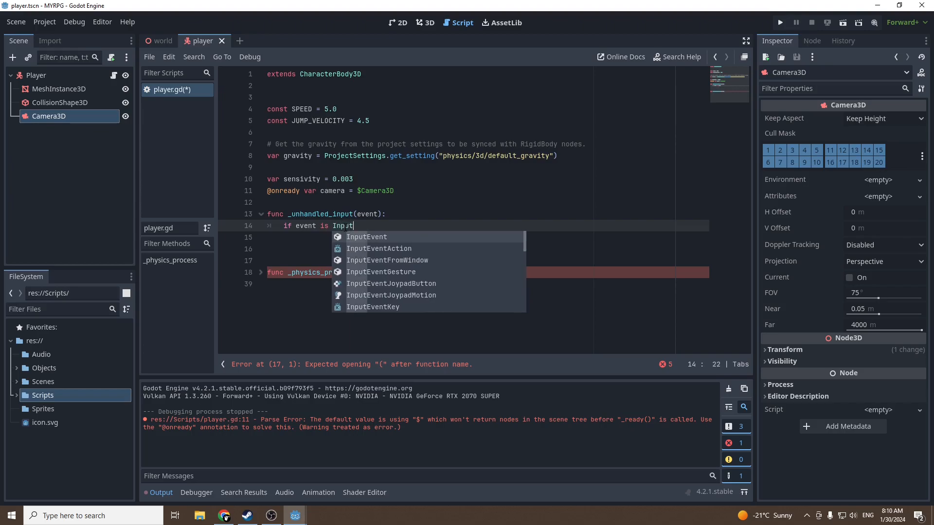
{"action": "type", "text": "MouseMotion:"}
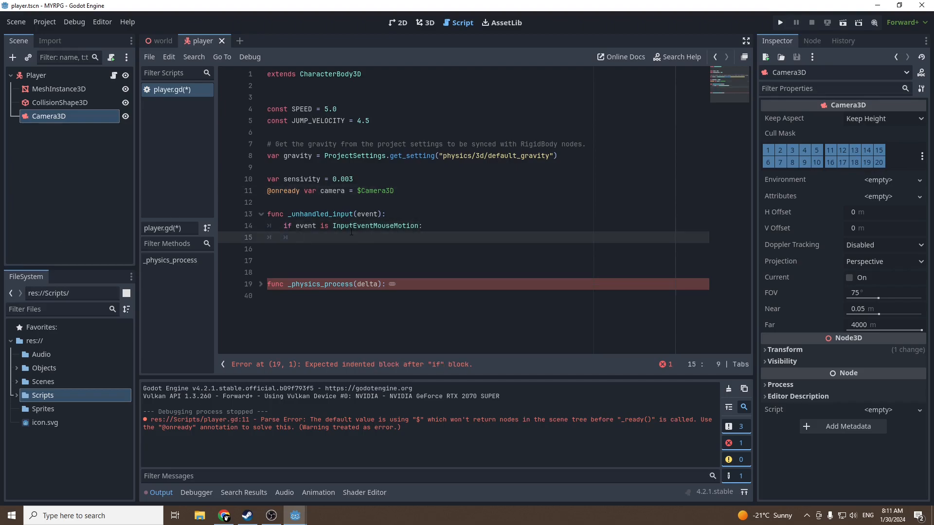
{"action": "double_click", "coordinate": [307, 214]}
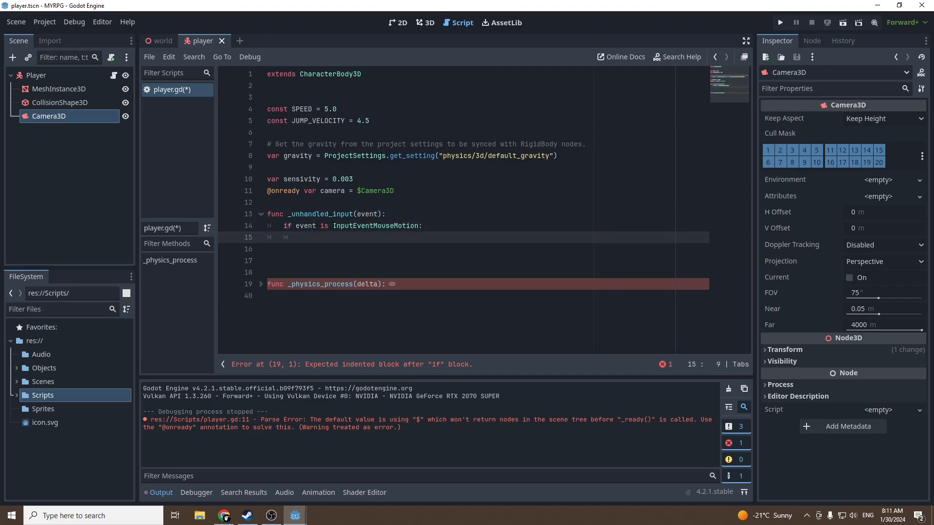
{"action": "double_click", "coordinate": [375, 225]}
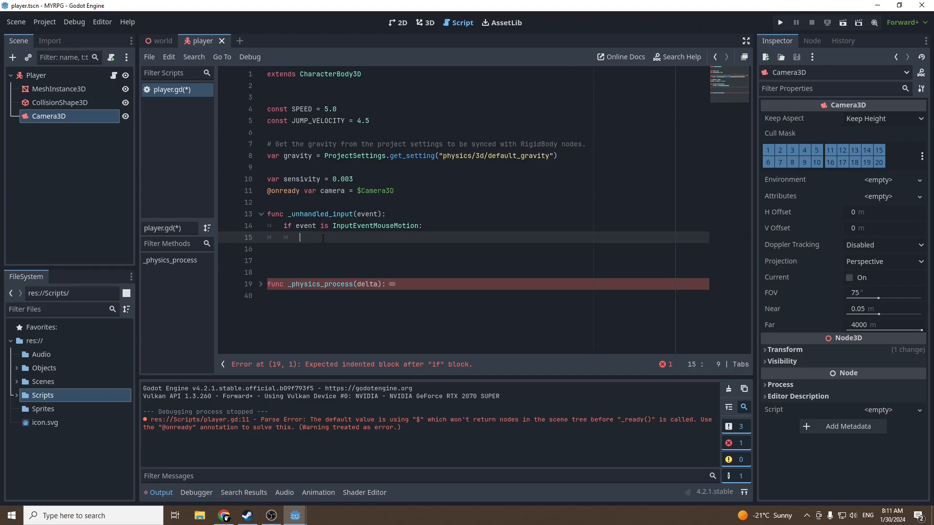
Step: Rotate the player with rotate_y(-event.relative.x * sensivity) inside the mouse-motion branch
{"action": "type", "text": "rotat"}
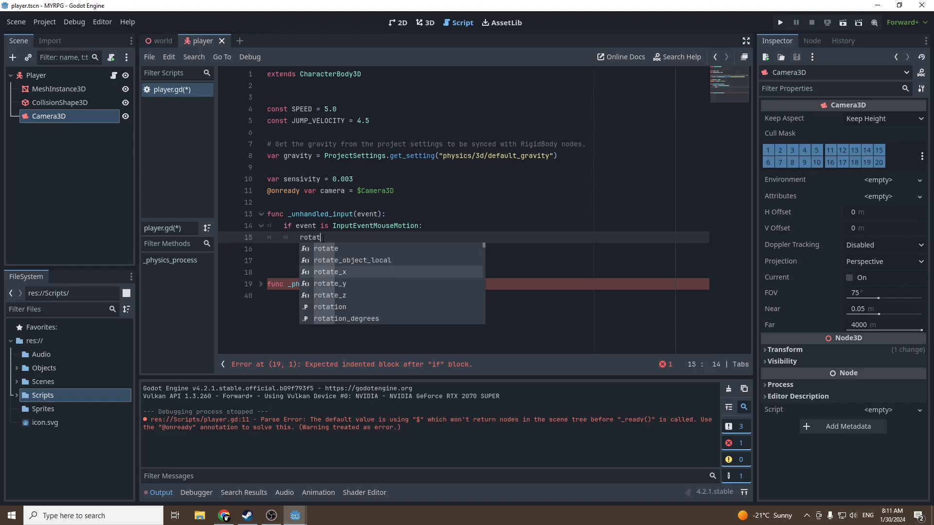
{"action": "left_click", "coordinate": [330, 283]}
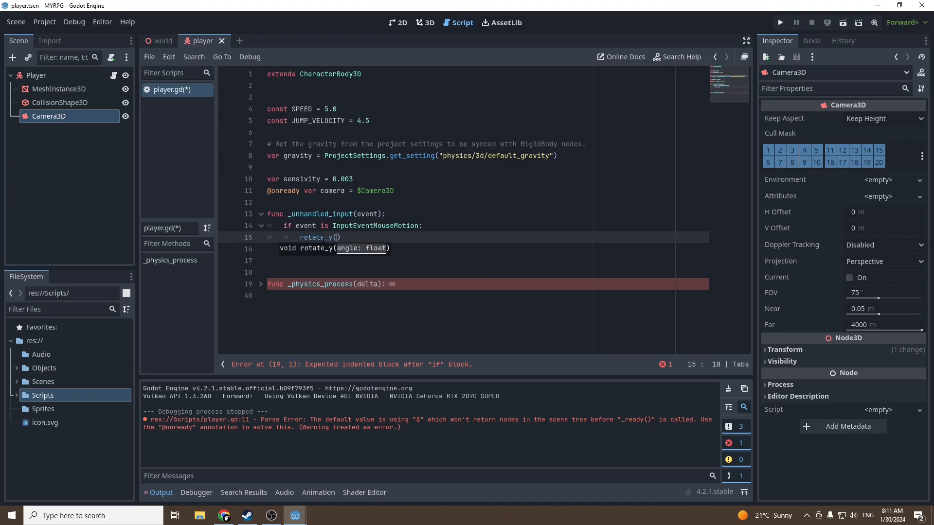
{"action": "type", "text": "-event.relative.x * sensivity"}
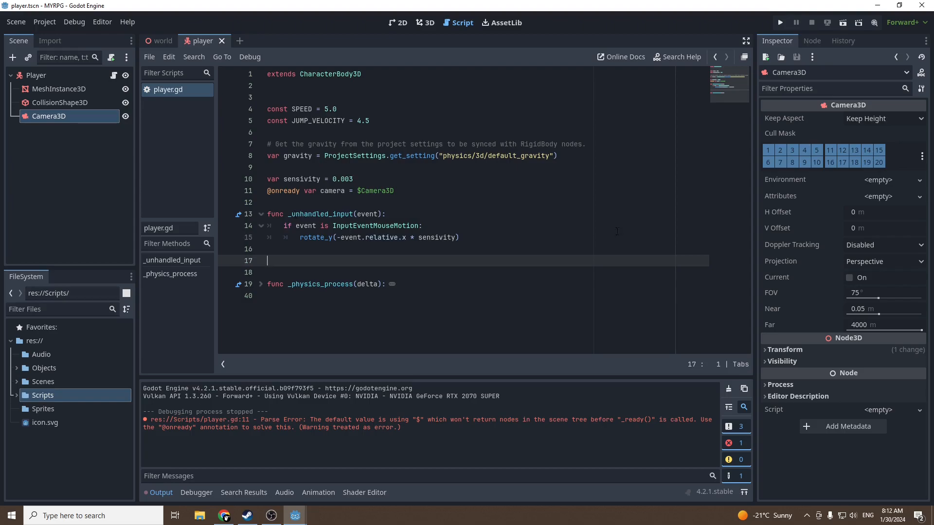
{"action": "double_click", "coordinate": [312, 238]}
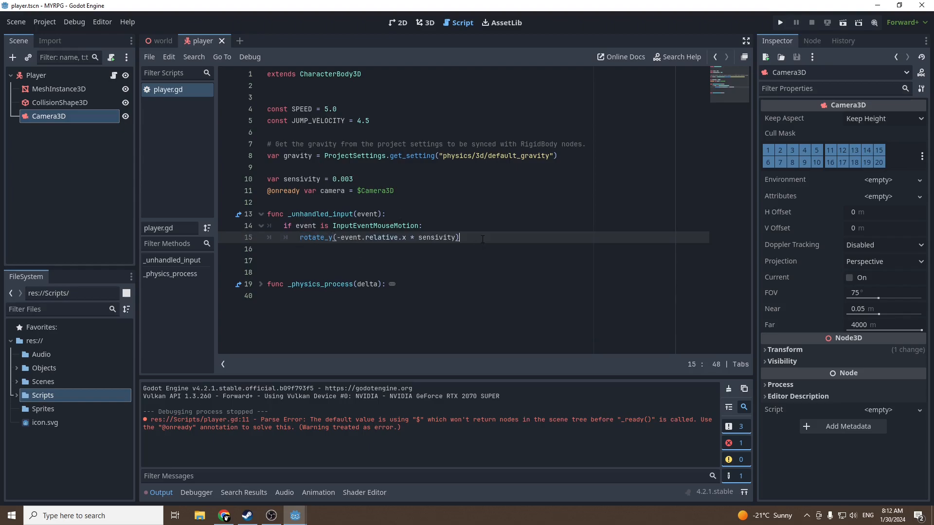
Step: Tilt the camera with camera.rotate_x(-event.relative.y * sensivity)
{"action": "type", "text": "camera"}
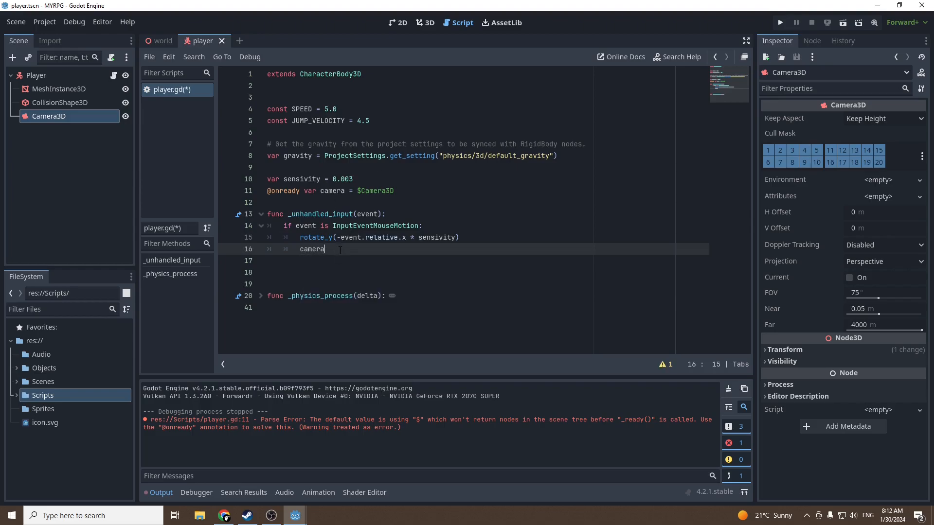
{"action": "type", "text": ".rotate_x("}
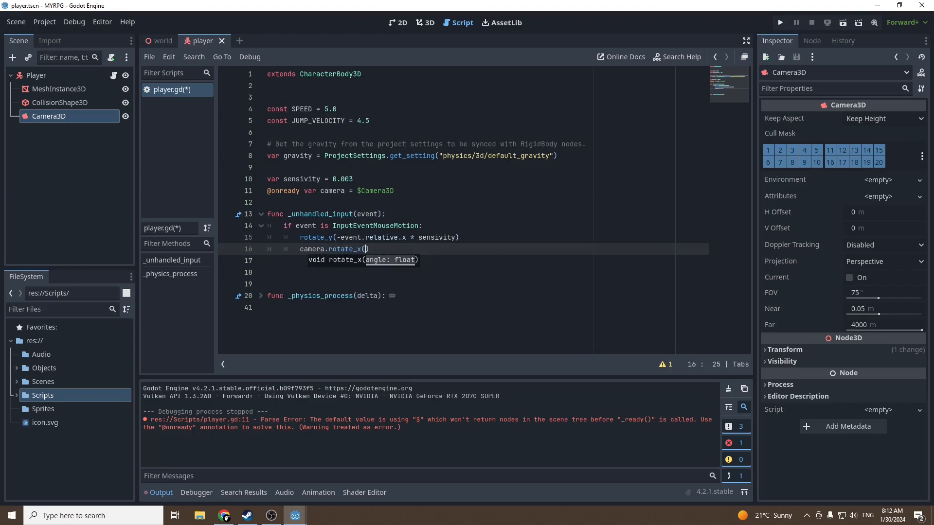
{"action": "type", "text": "-e"}
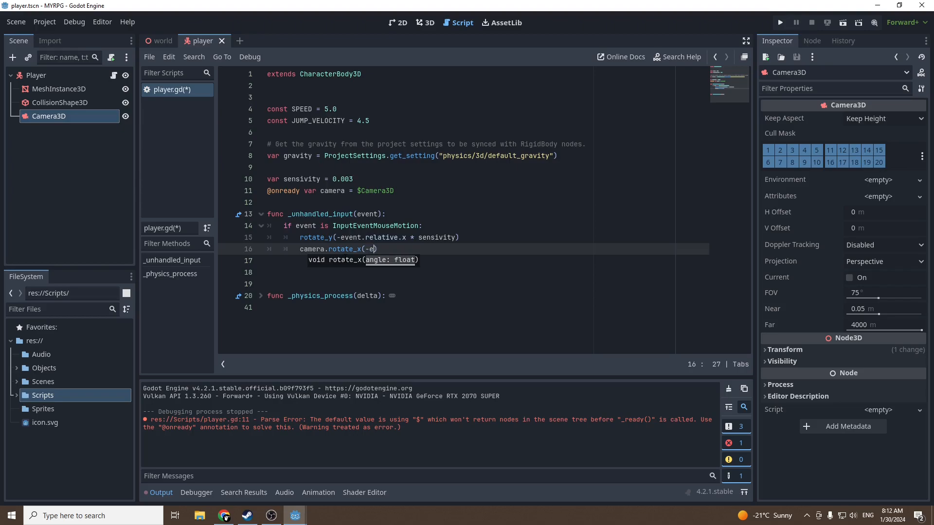
{"action": "type", "text": "vent.relative.y * sensivity"}
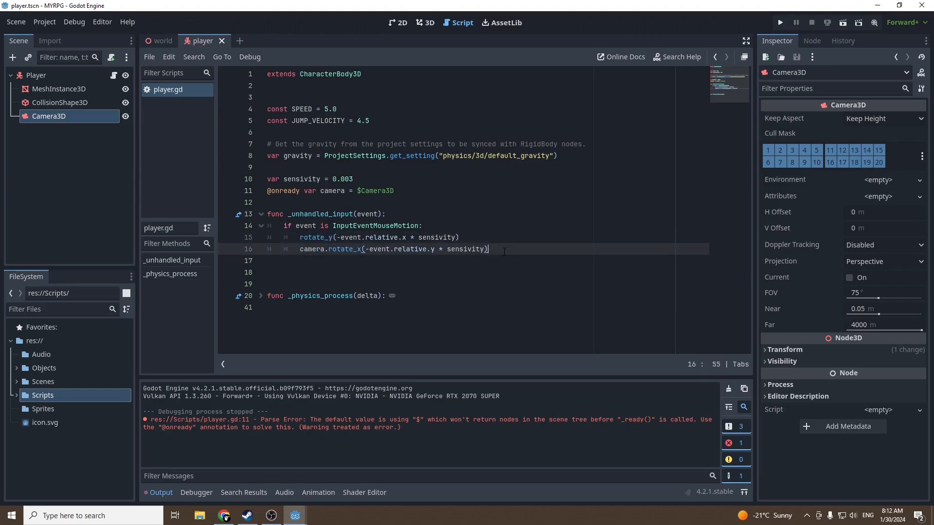
{"action": "key", "text": "Enter"}
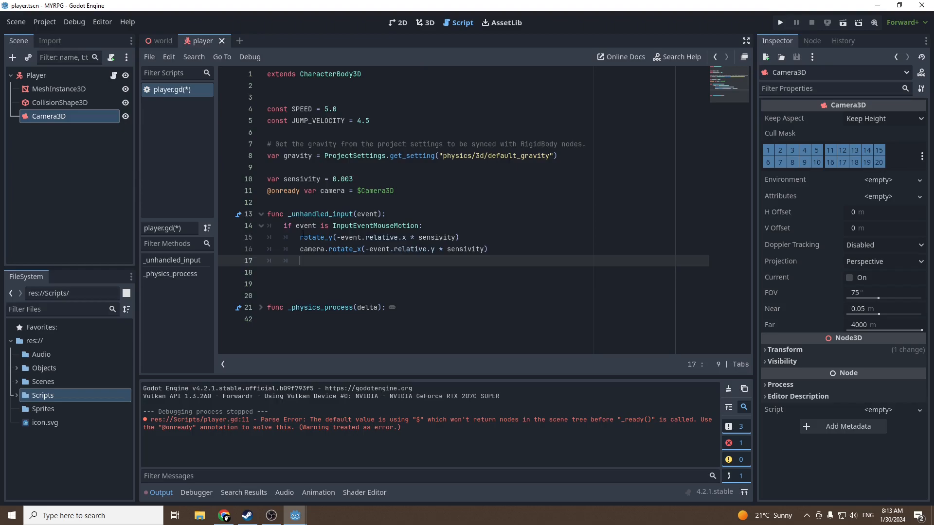
Step: Start line 17 as camera.rotation.x = clamp(camera.rotation.x, ...)
{"action": "type", "text": "camera.ro"}
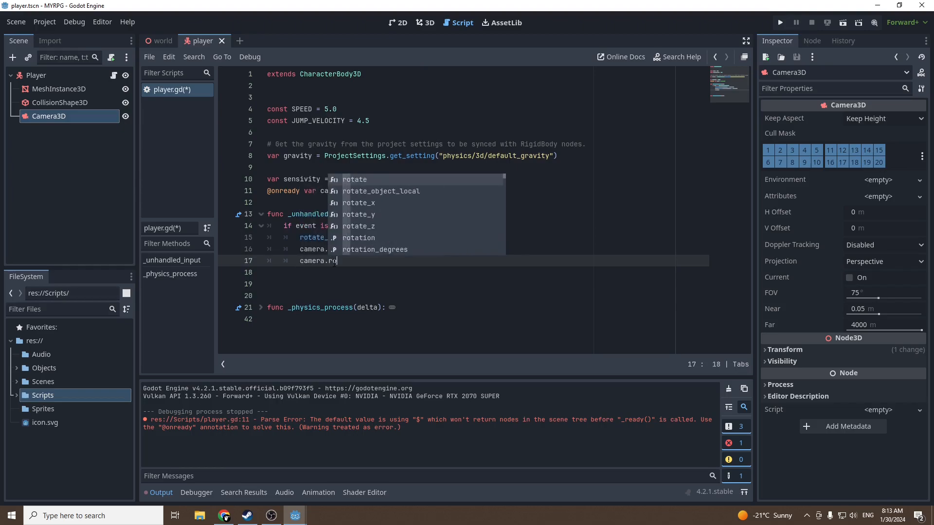
{"action": "type", "text": "tation"}
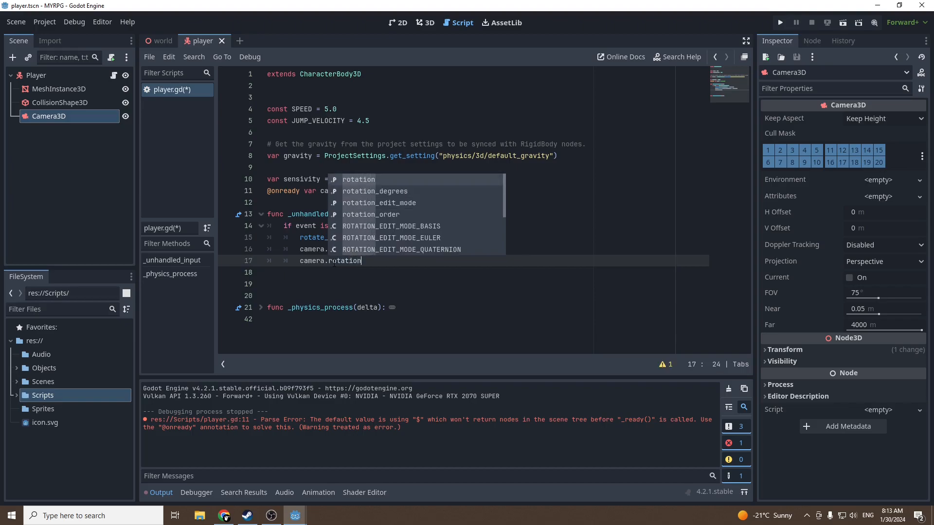
{"action": "type", "text": ".x ="}
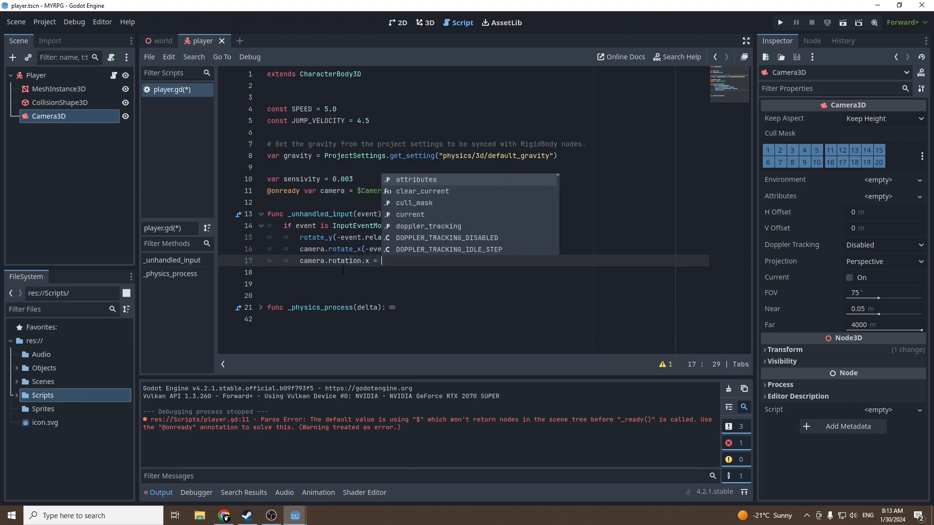
{"action": "type", "text": "clamp("}
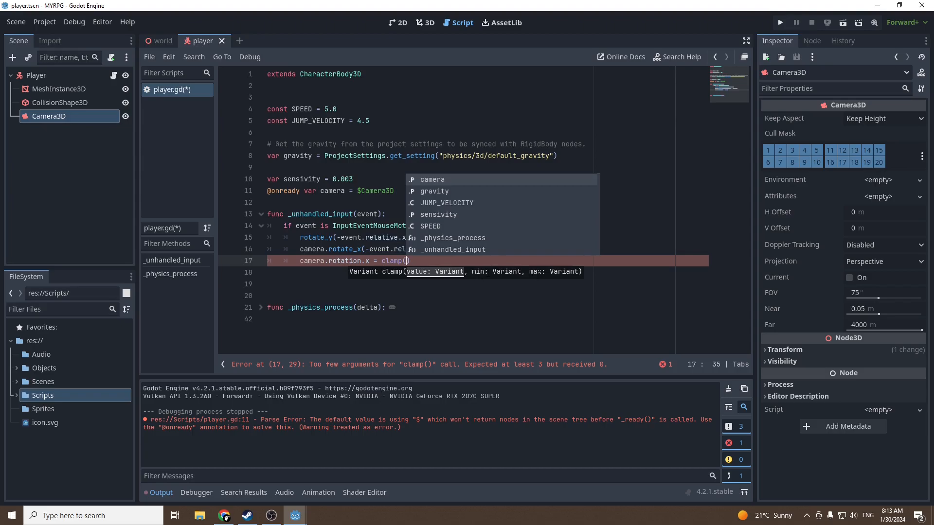
{"action": "type", "text": "came"}
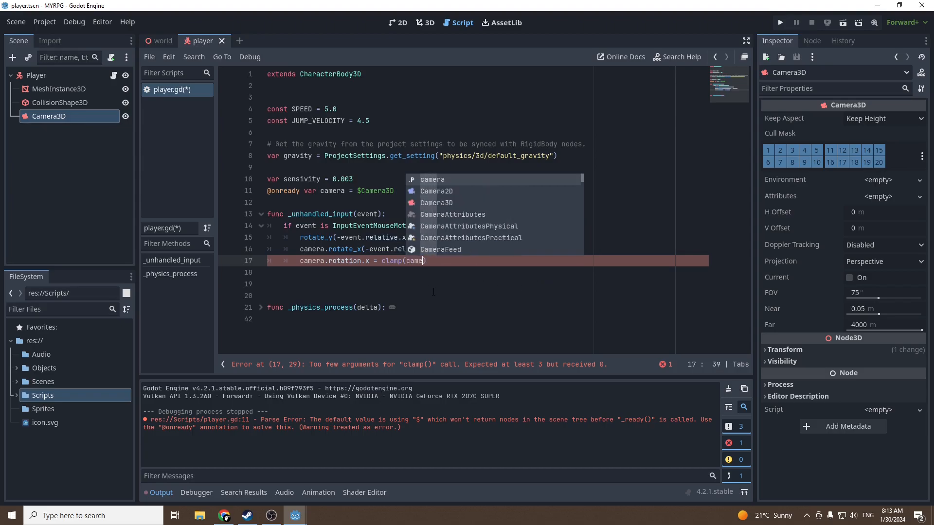
{"action": "type", "text": ".rotation.x,"}
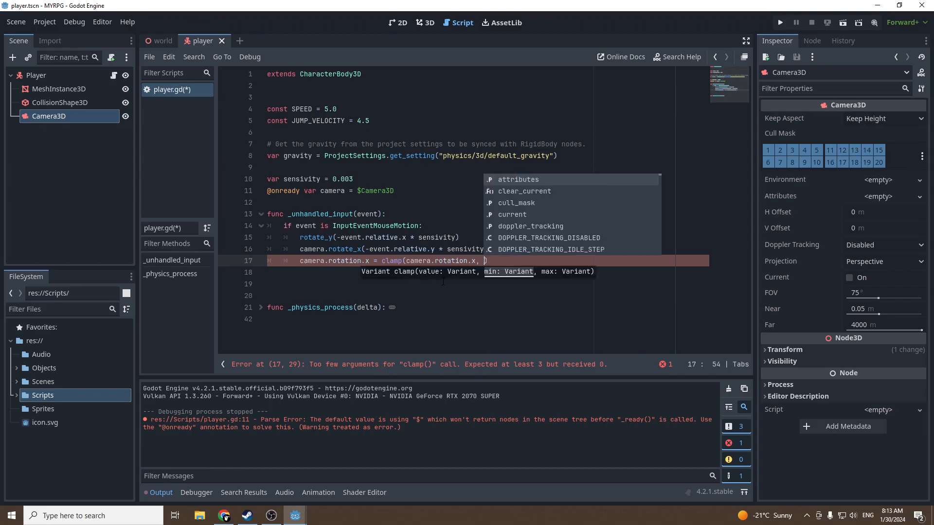
Step: Clamp the pitch between deg_to_rad(-60) and deg_to_rad(70), then end a test run
{"action": "type", "text": "deg_"}
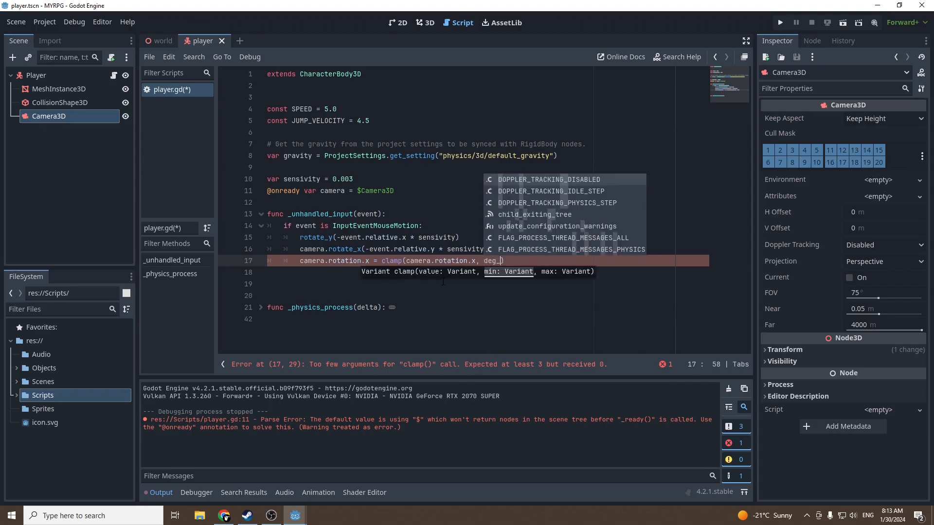
{"action": "type", "text": "to_rad(-60"}
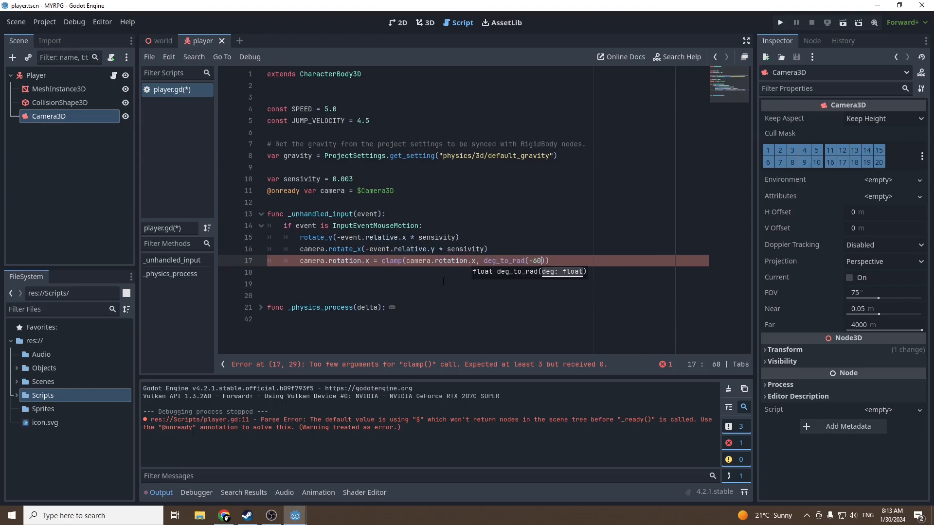
{"action": "type", "text": ", deg_to_rad(70"}
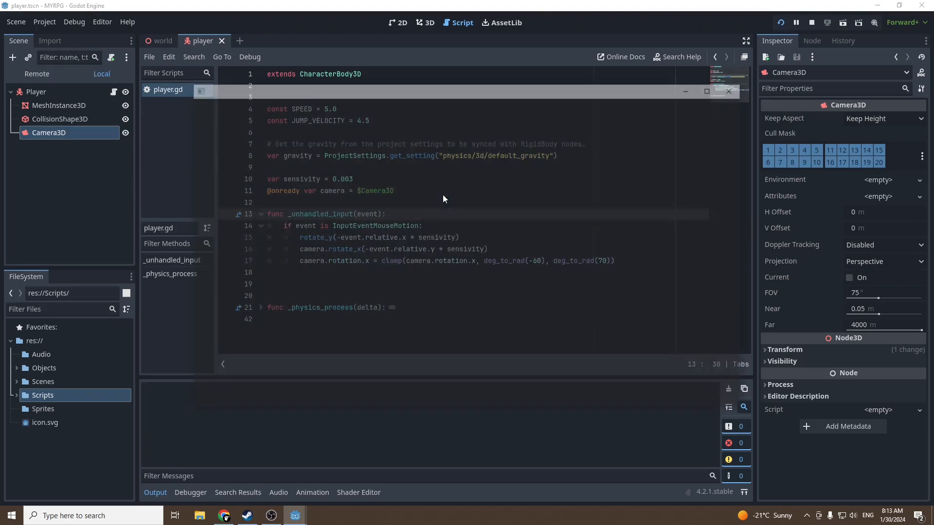
{"action": "left_click", "coordinate": [781, 22]}
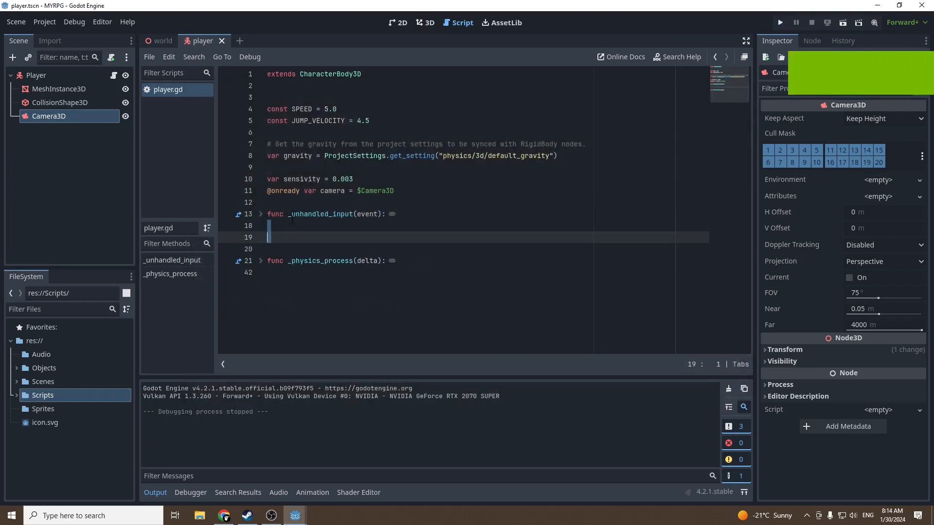
Step: Add func _ready() setting Input.mouse_mode to Input.MOUSE_MODE_CAPTURED
{"action": "type", "text": "if event is InputEventMouseMotion:"}
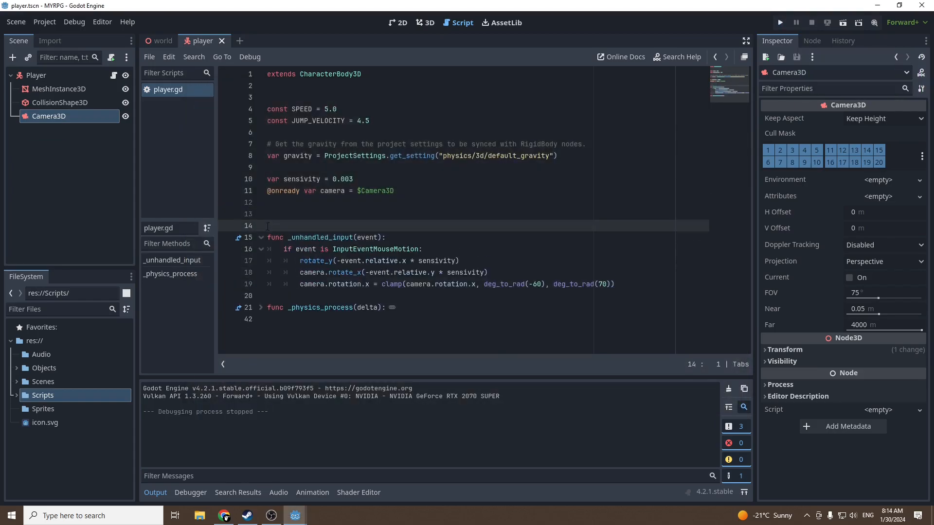
{"action": "type", "text": "func"}
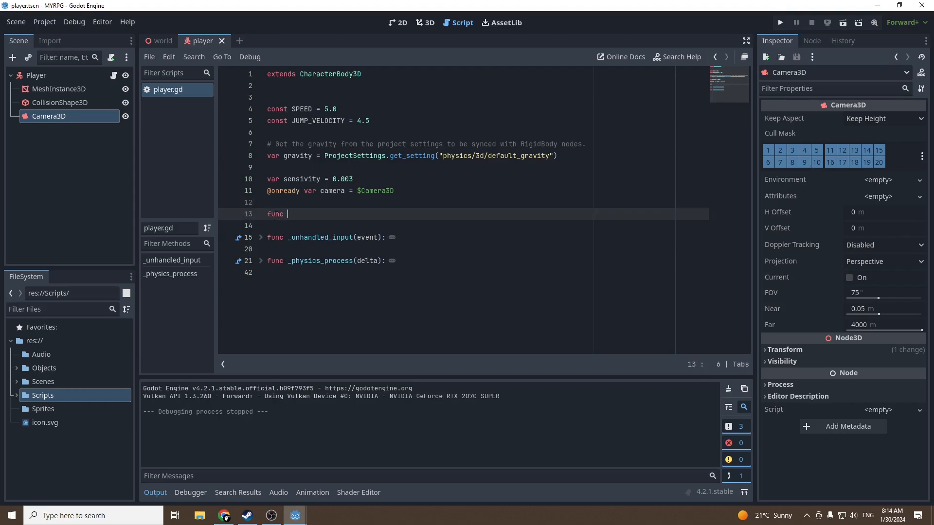
{"action": "type", "text": "_ready():"}
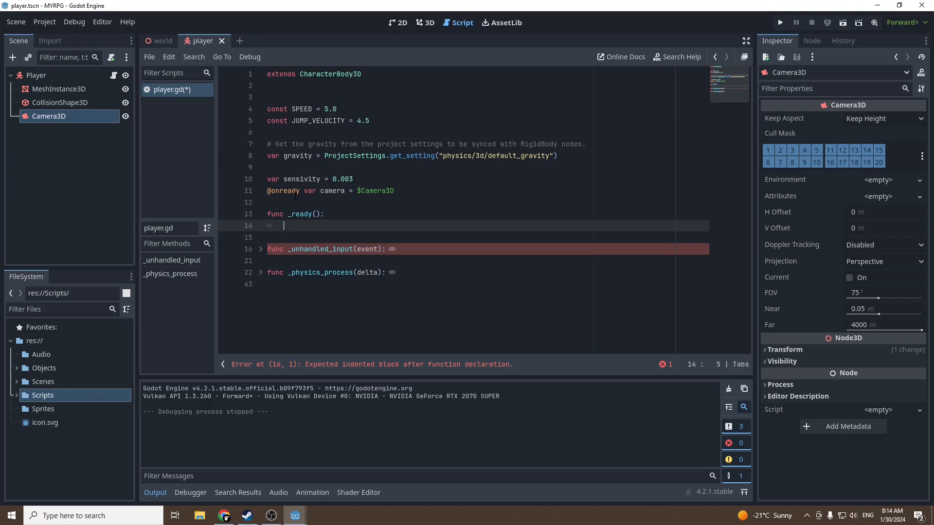
{"action": "type", "text": "Input"}
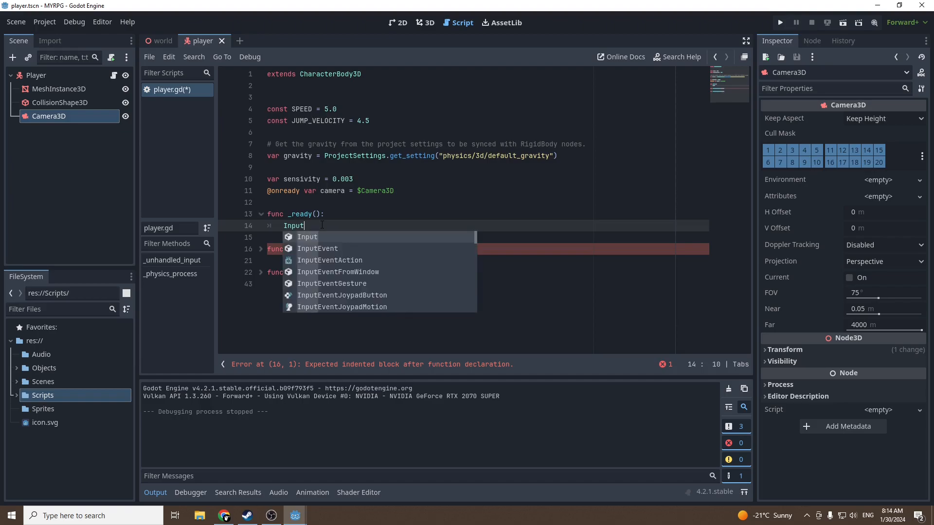
{"action": "type", "text": ".mo"}
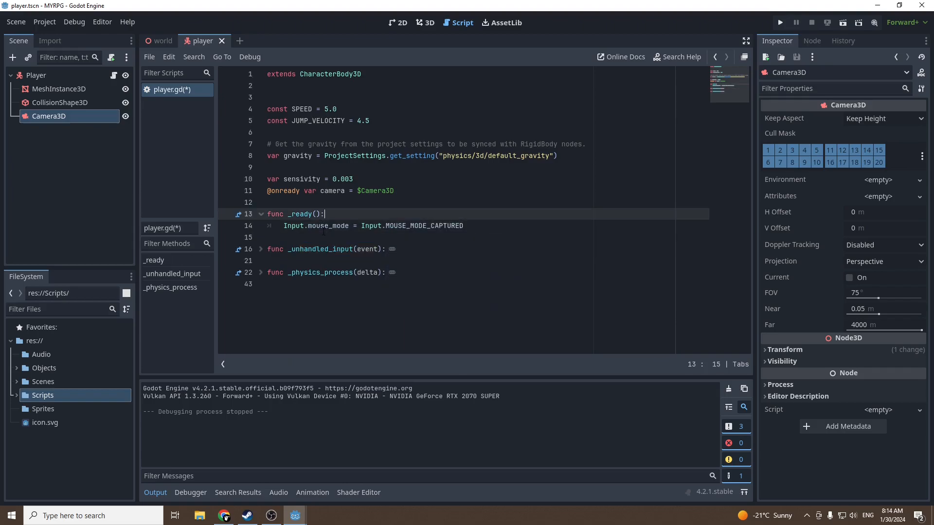
{"action": "double_click", "coordinate": [314, 226]}
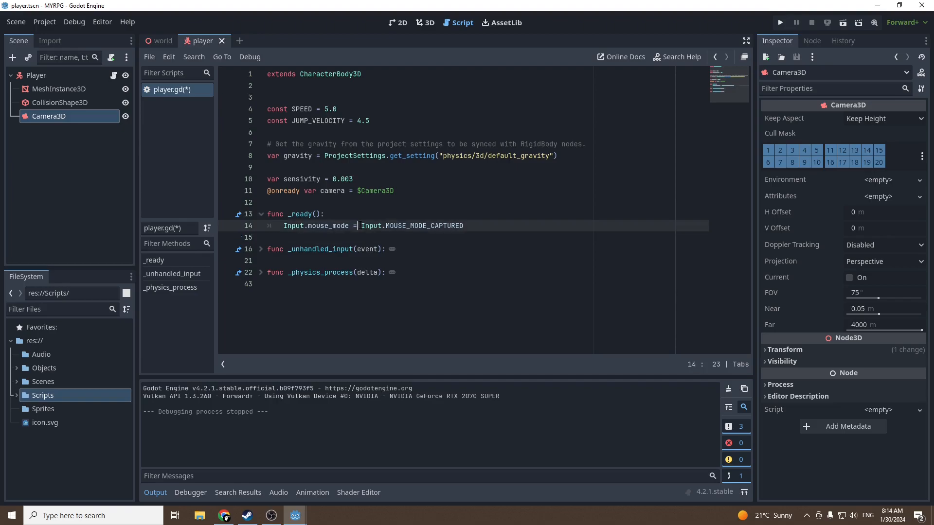
{"action": "double_click", "coordinate": [424, 224]}
{"action": "type", "text": "func _process(delta):"}
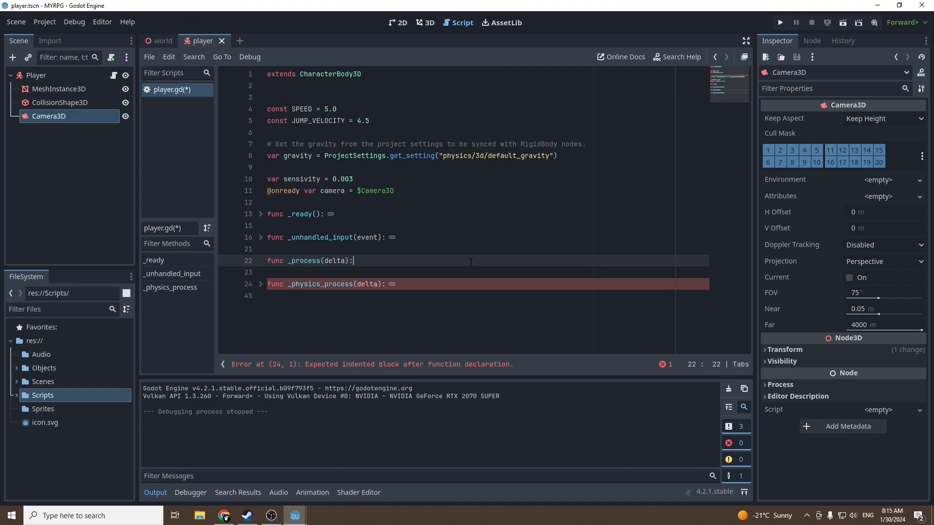
Step: In _process(delta), call get_tree().quit() when Input.is_action_just_pressed("escape")
{"action": "type", "text": "if"}
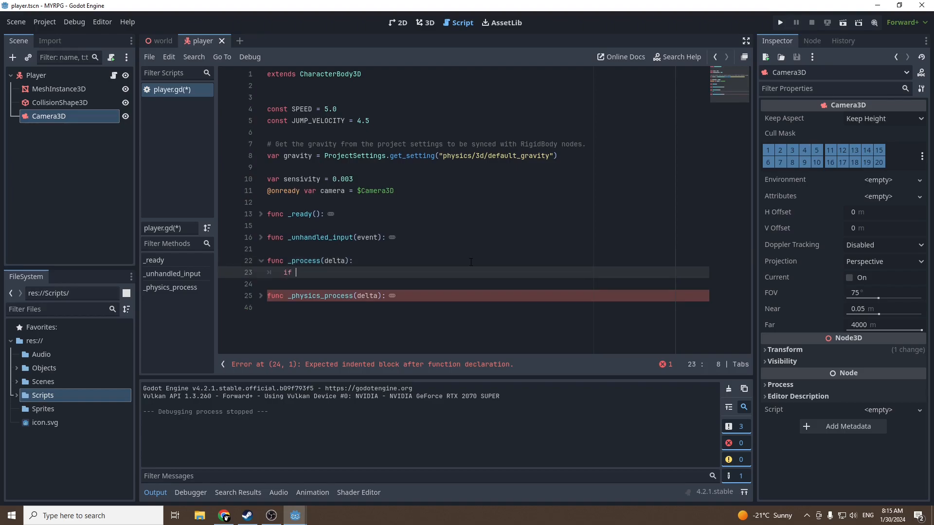
{"action": "type", "text": "Input.is"}
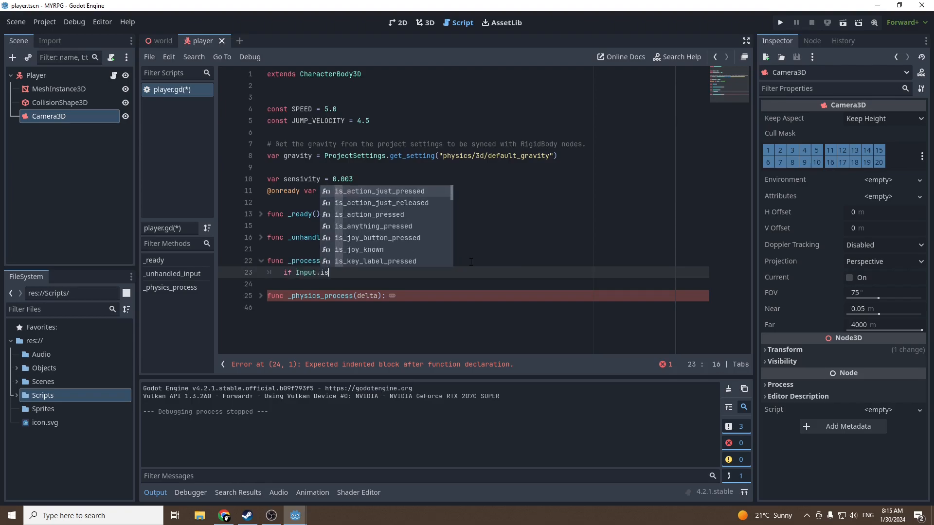
{"action": "left_click", "coordinate": [380, 191]}
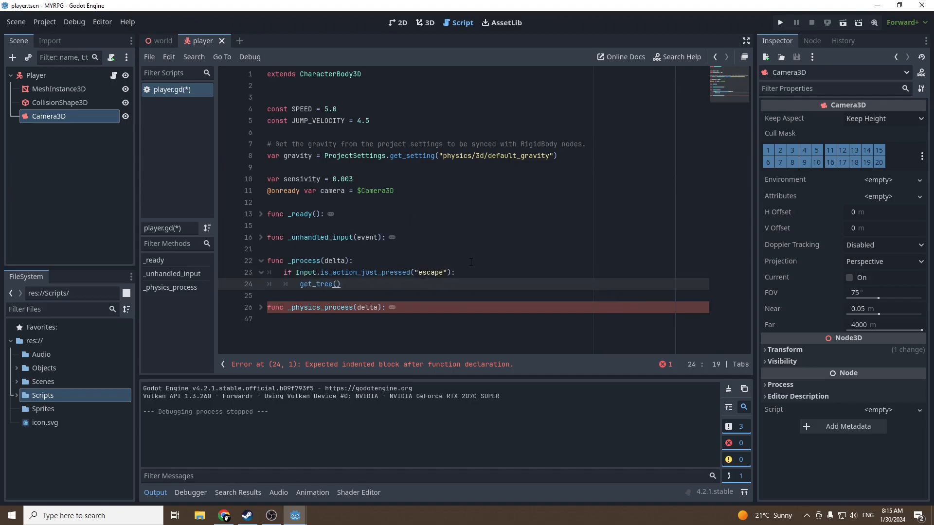
{"action": "type", "text": ".quit()"}
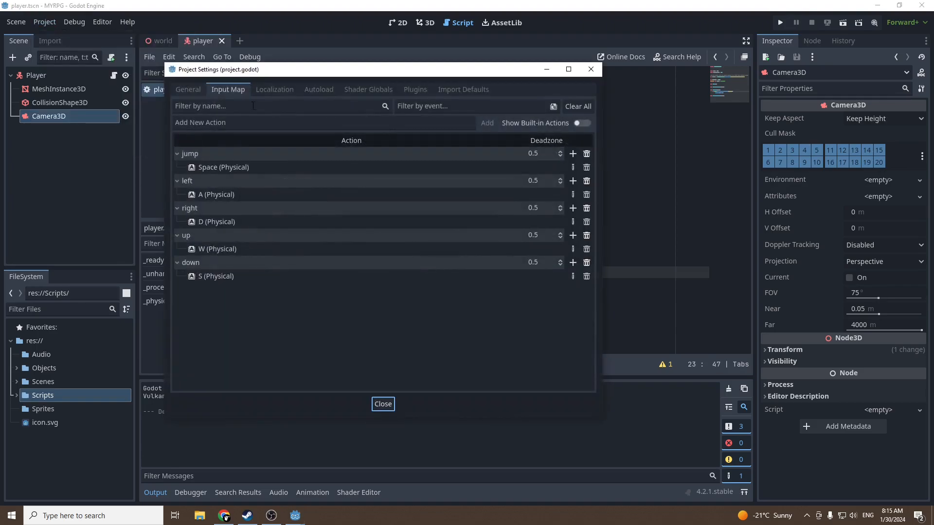
Step: Add an 'escape' action bound to the Escape key in the Input Map and run the project
{"action": "type", "text": "escape"}
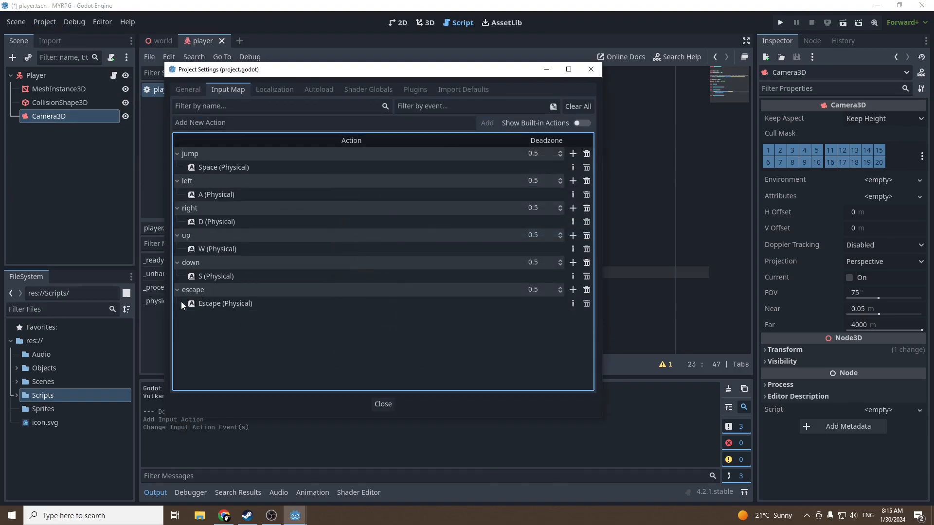
{"action": "left_click", "coordinate": [382, 404]}
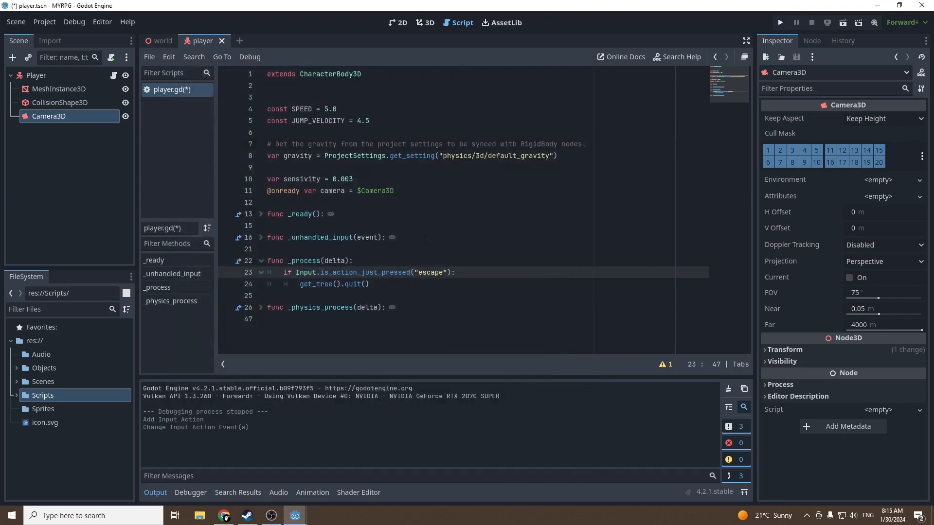
{"action": "left_click", "coordinate": [779, 22]}
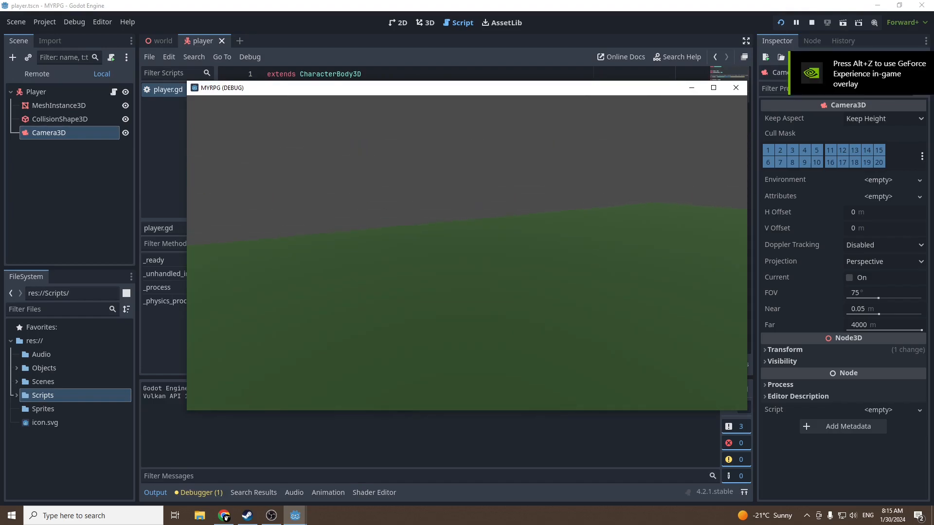
Step: End the escape-to-quit test run and return to the world scene's 3D view
{"action": "left_click", "coordinate": [735, 87]}
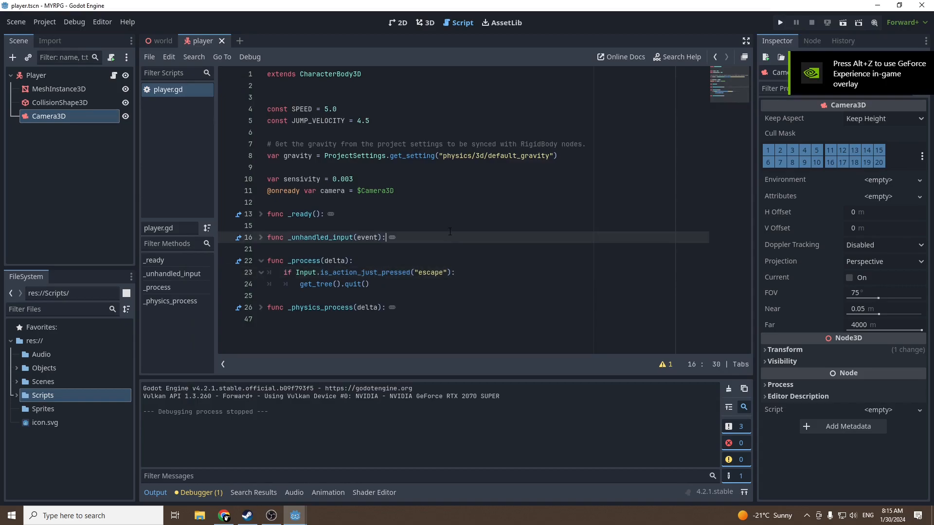
{"action": "left_click", "coordinate": [158, 40]}
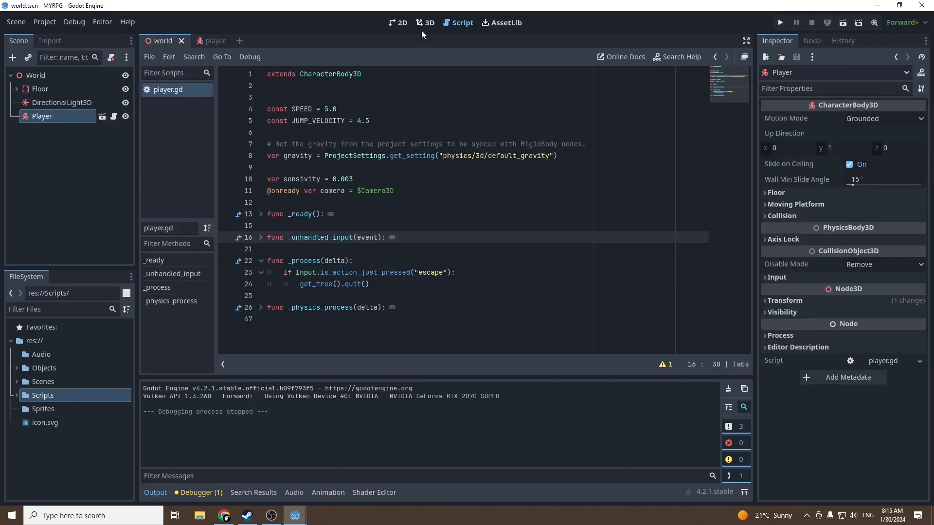
{"action": "left_click", "coordinate": [428, 22]}
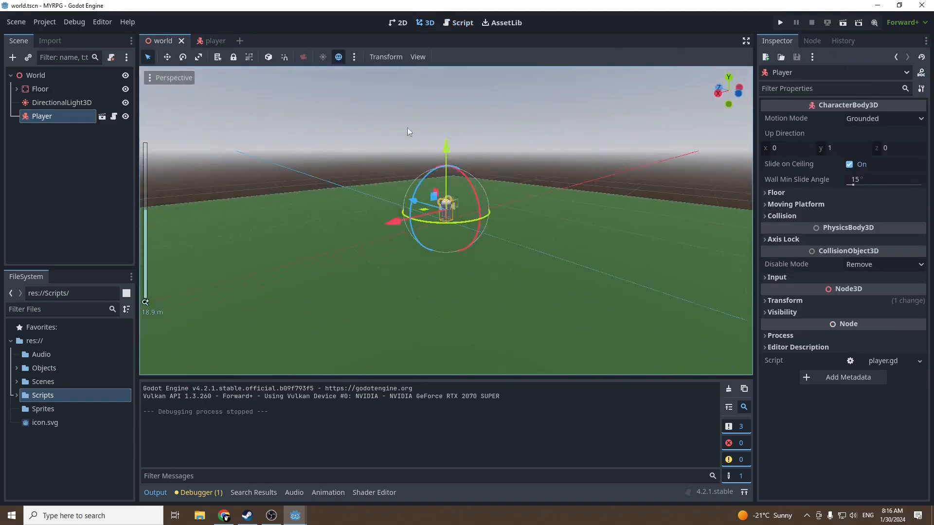